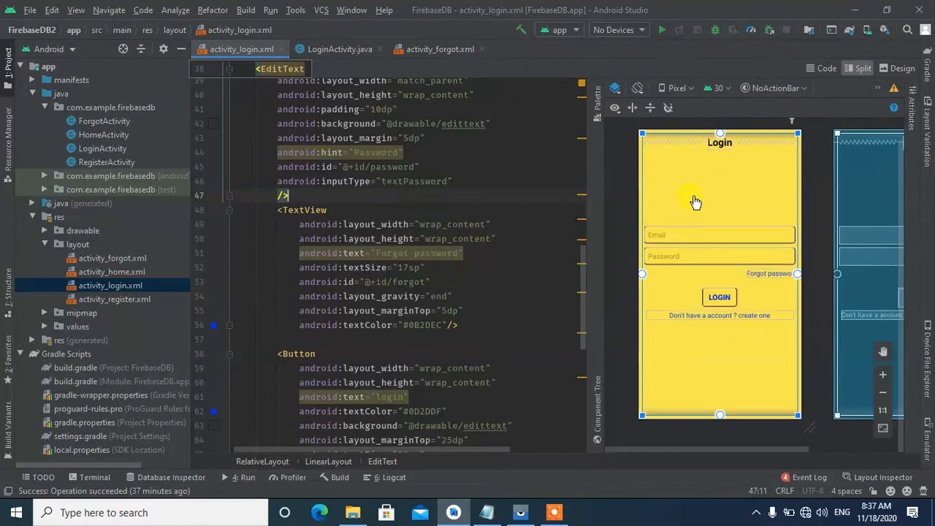
Step: Select the Forgot password text in activity_login.xml and view the activity_forgot.xml layout
click(768, 273)
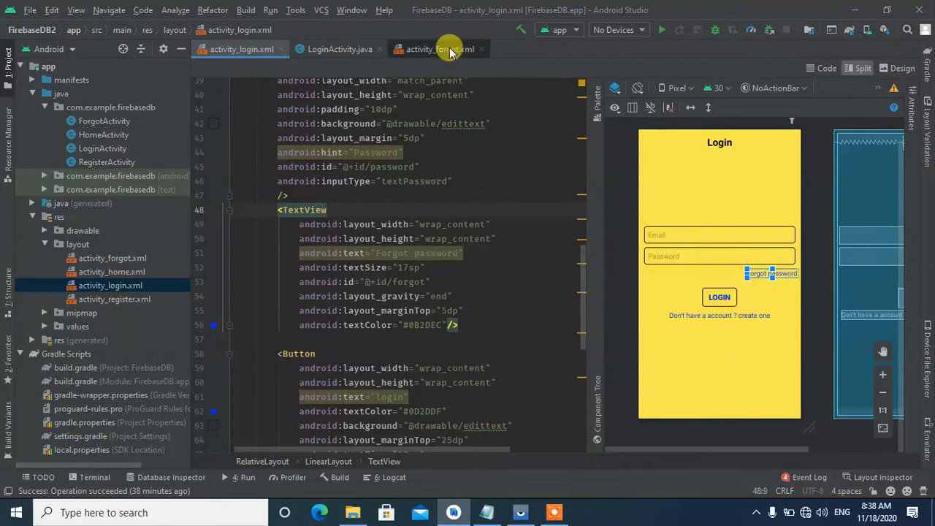
mouse_move(438, 50)
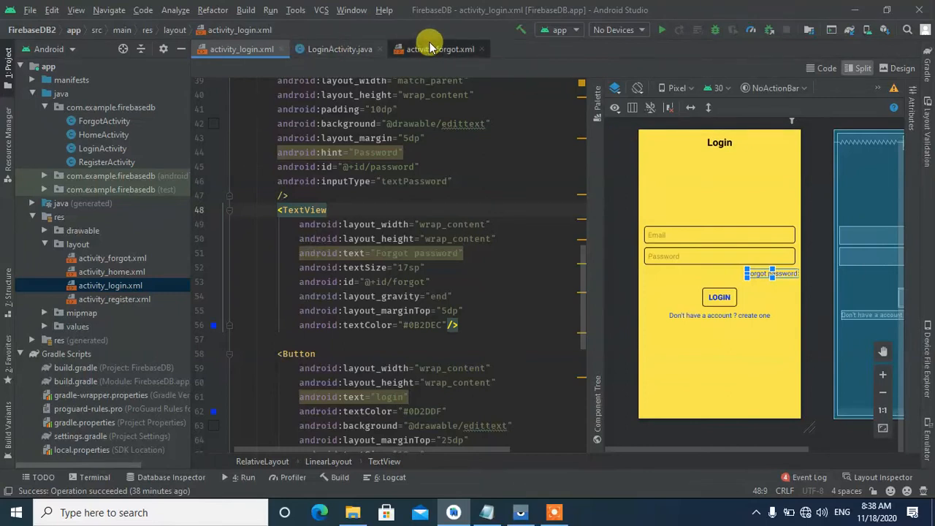
click(438, 49)
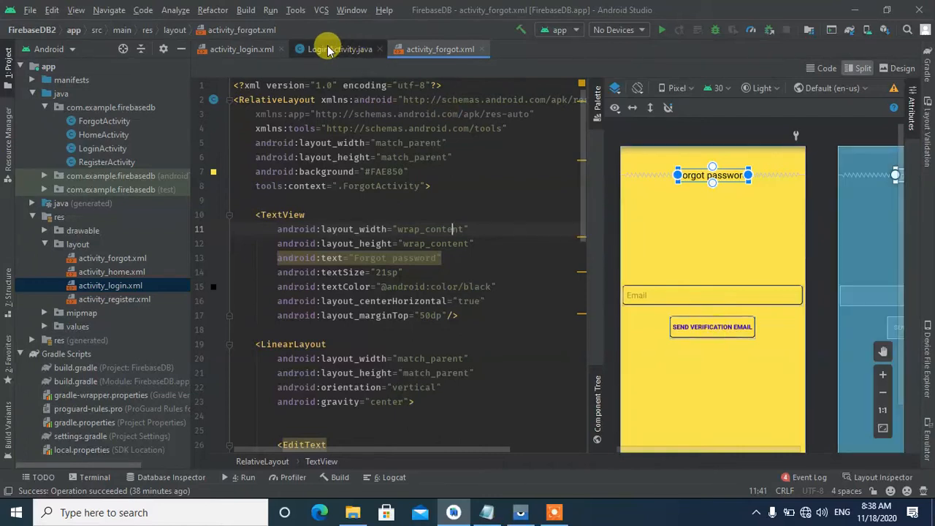
Step: Declare EditText email, Button send, FirebaseAuth auth and FirebaseUser user fields in ForgotActivity.java
click(338, 50)
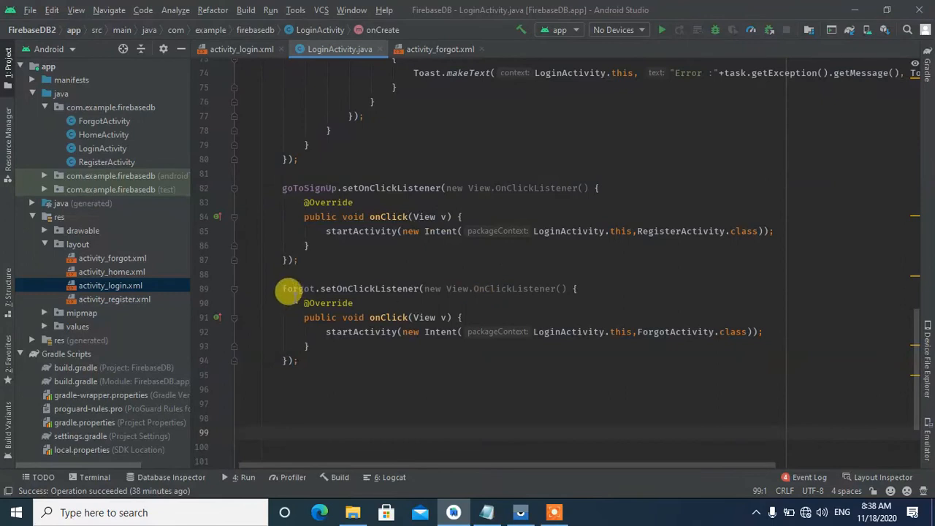
double_click(295, 287)
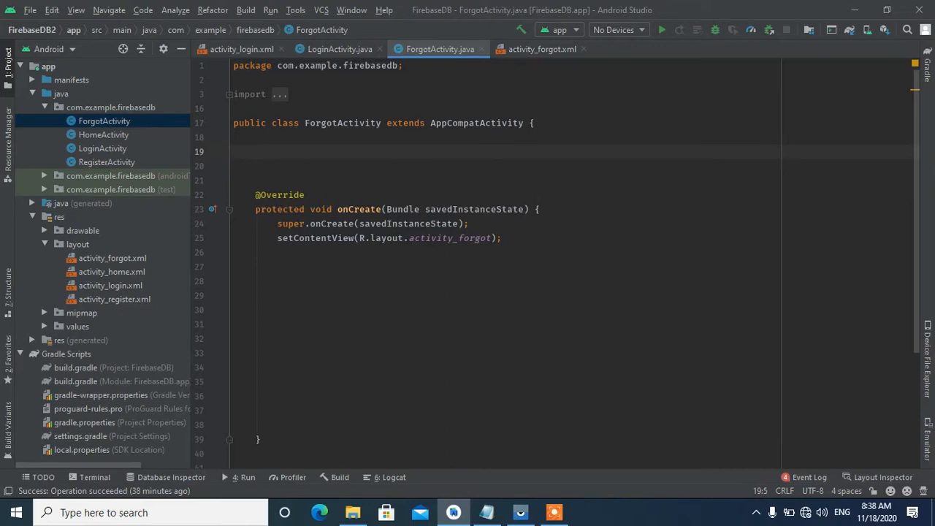
text(Edi)
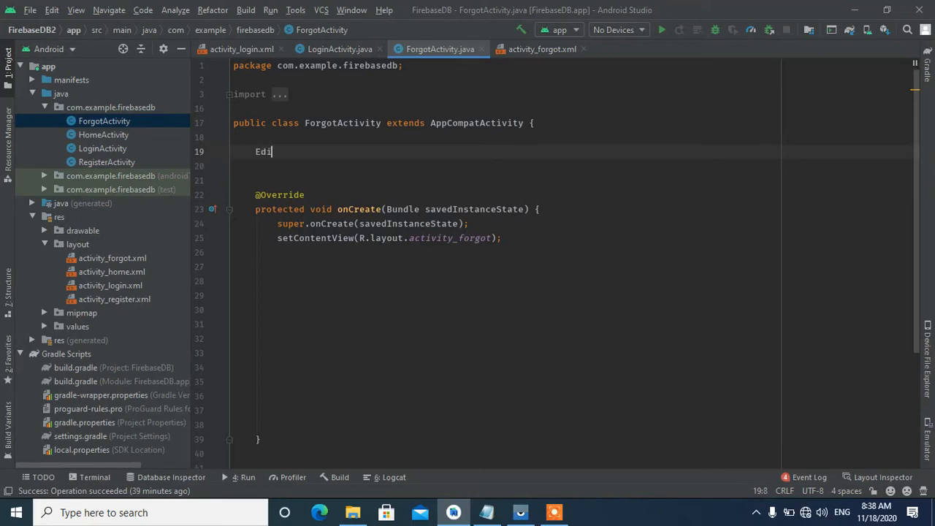
text(tText)
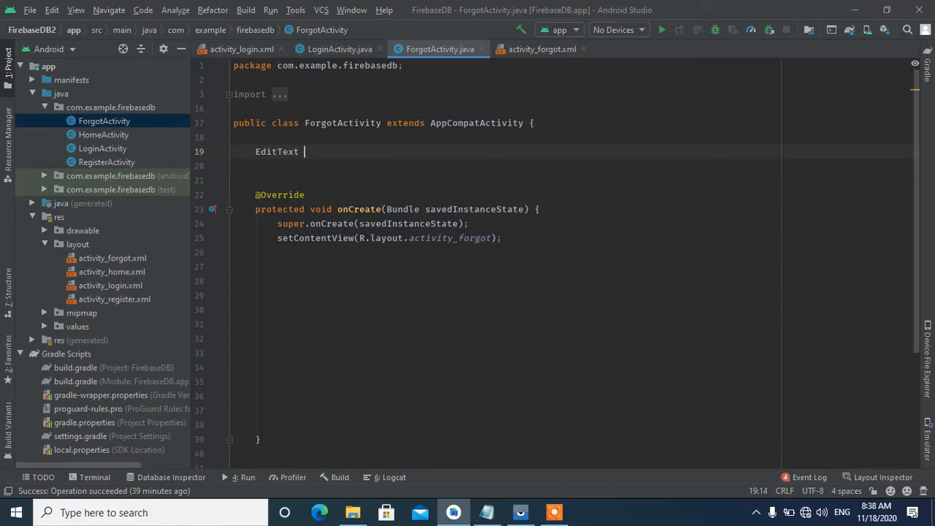
text(email;)
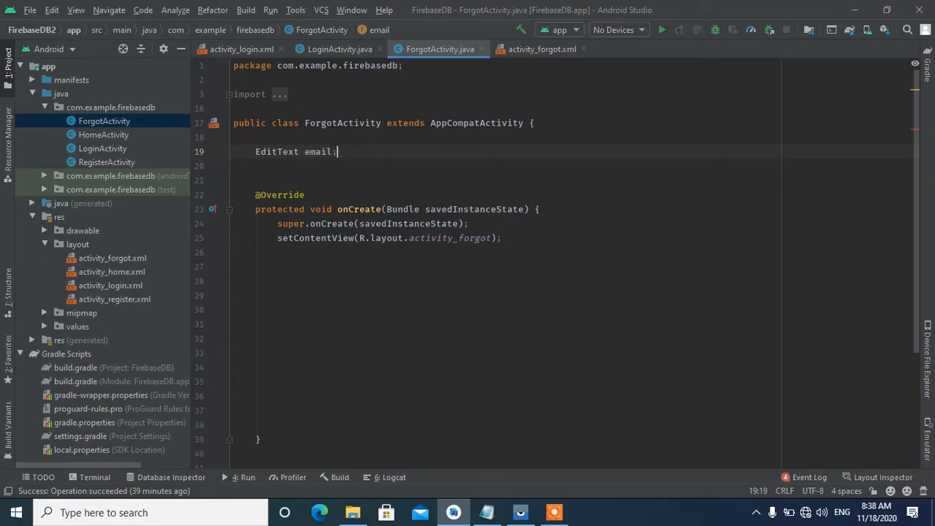
text(Button send;)
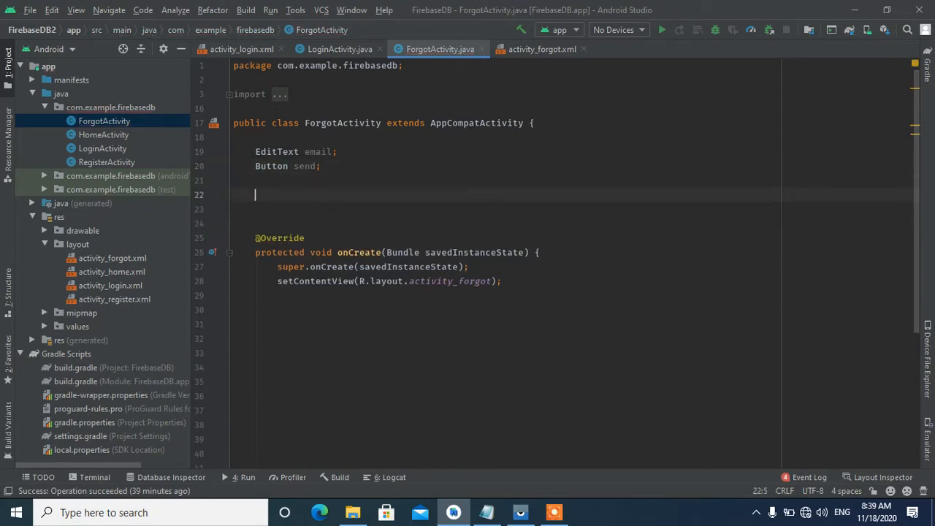
text(FirebaseAuth auth;)
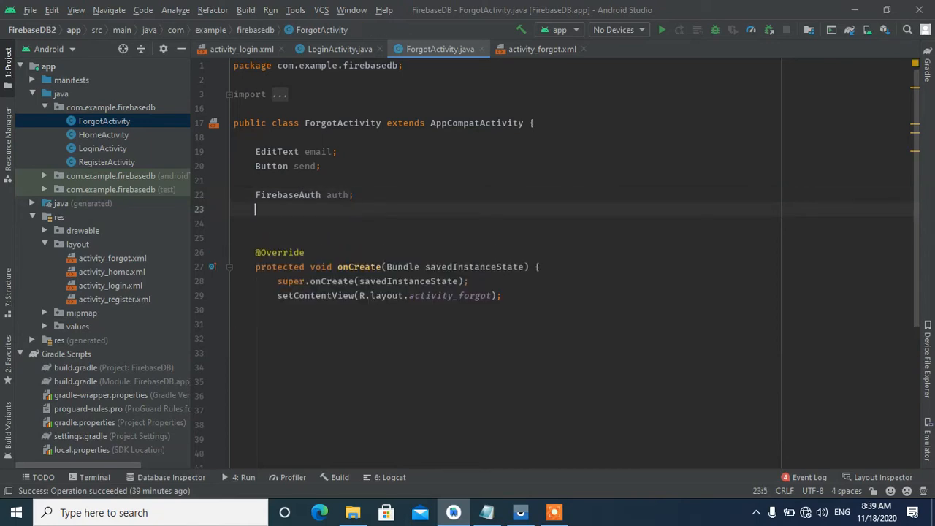
text(FirebaseUser user;)
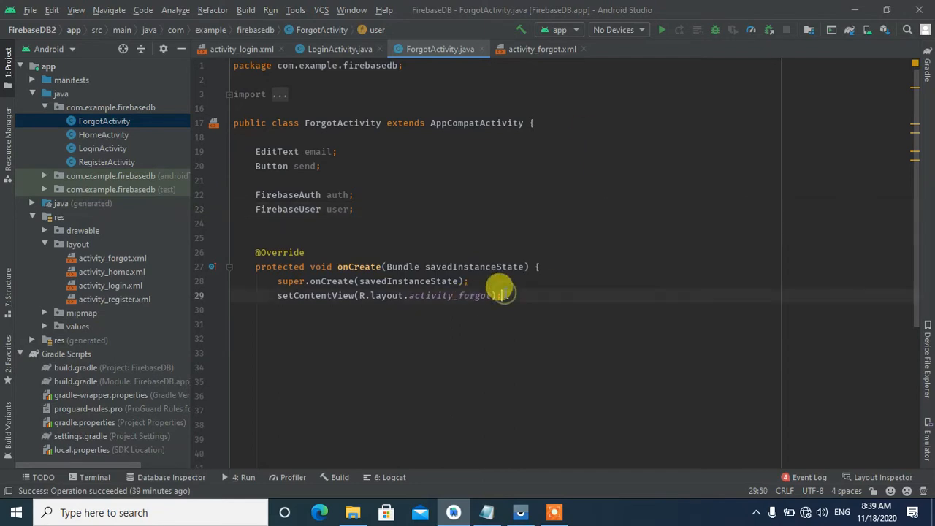
Step: Bind email and send with findViewById(R.id.email) and findViewById(R.id.send) in onCreate
text(email=findViewById()
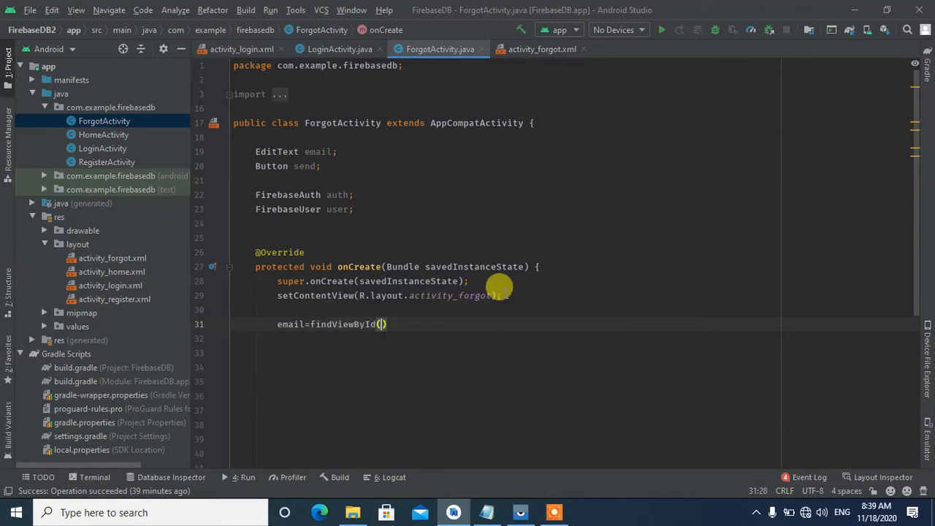
text(R.id.em)
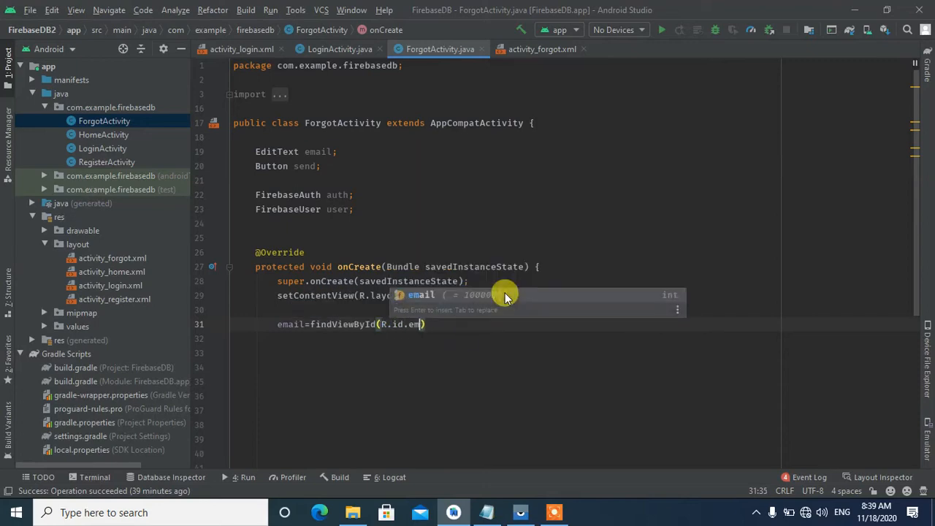
key(enter)
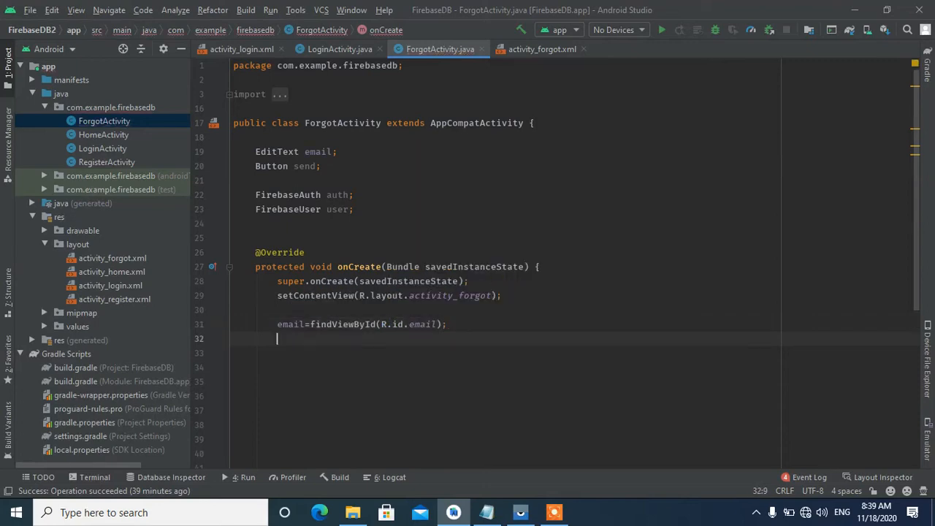
text(send=findViewById(R.id.send);)
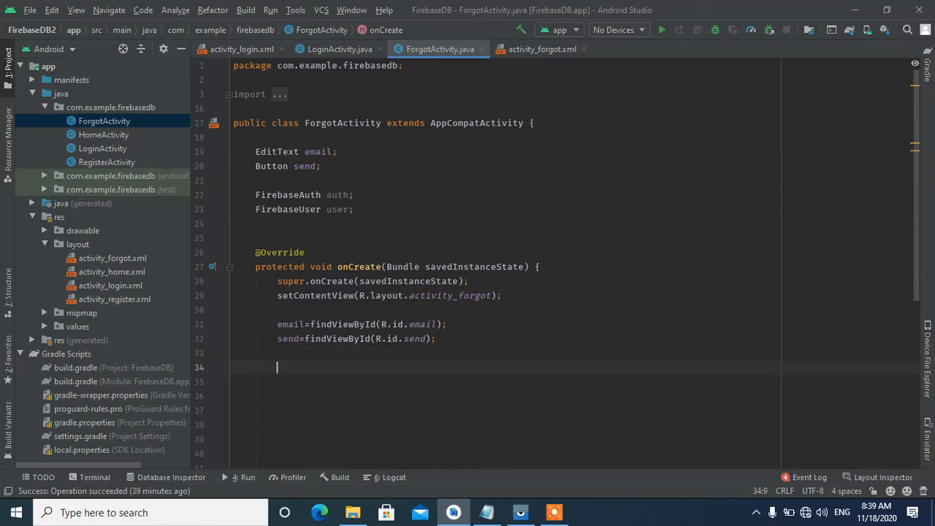
Step: Initialize auth with FirebaseAuth.getInstance() and user with auth.getCurrentUser()
text(auth=Fire)
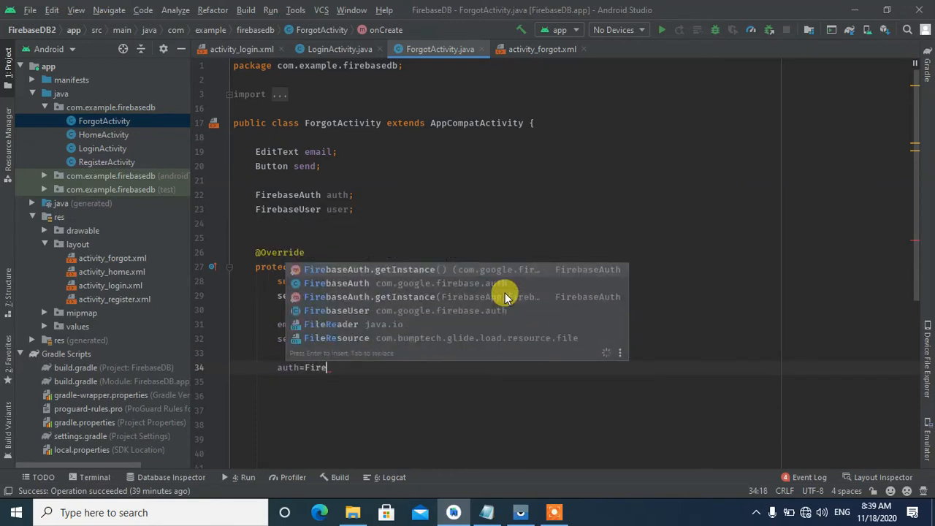
key(Enter)
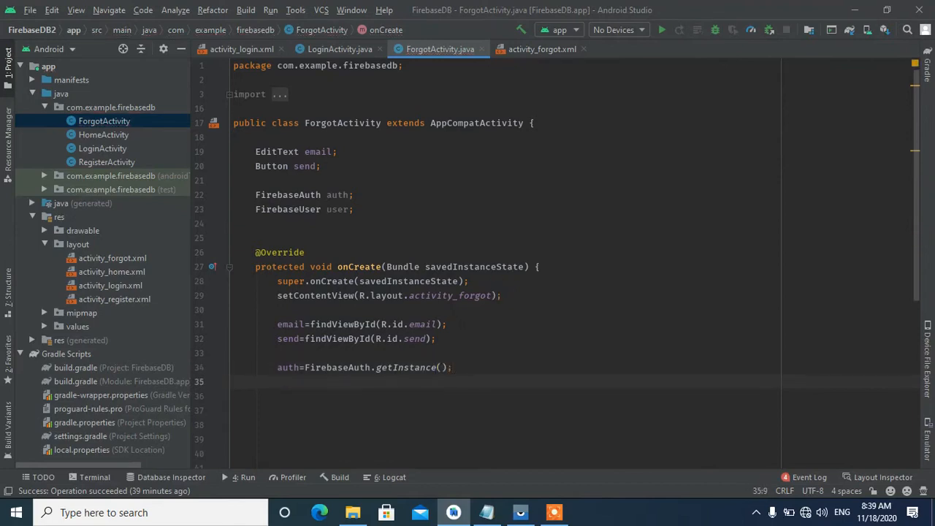
text(user=)
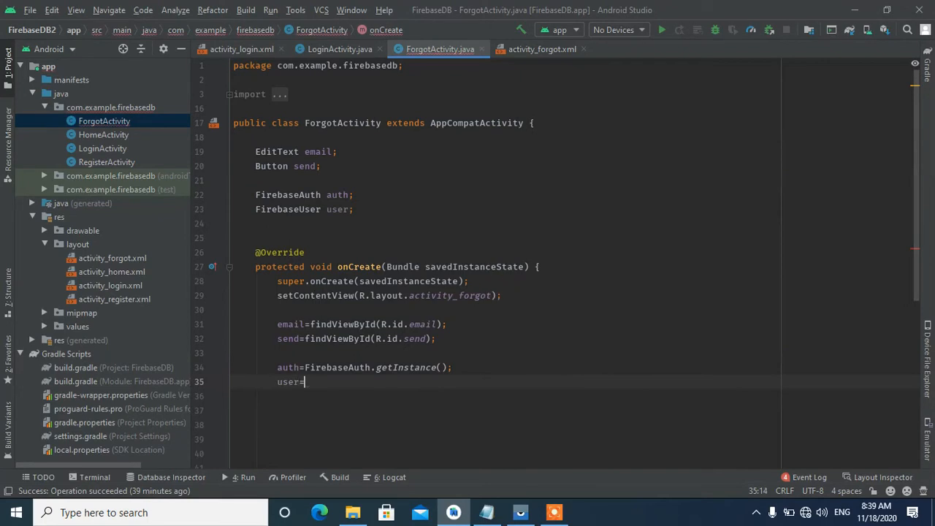
text(auth)
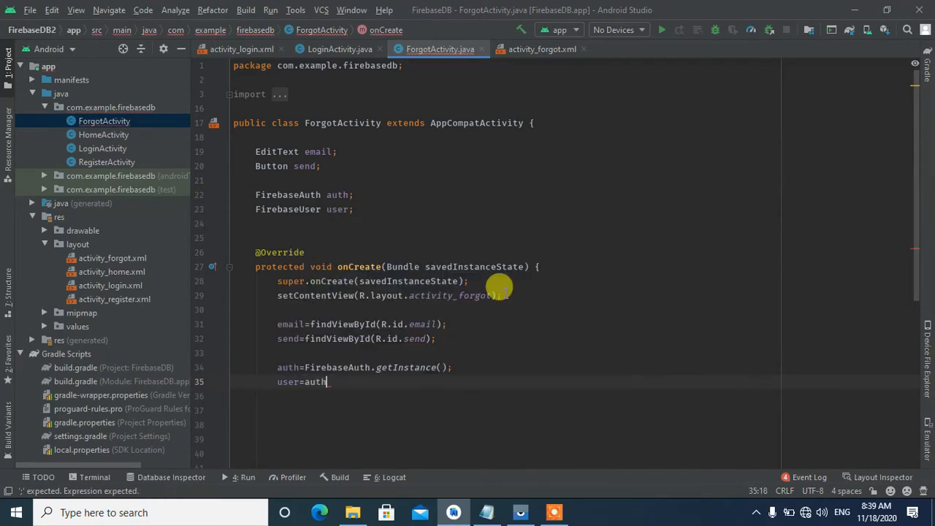
text(.getCurrentUser();)
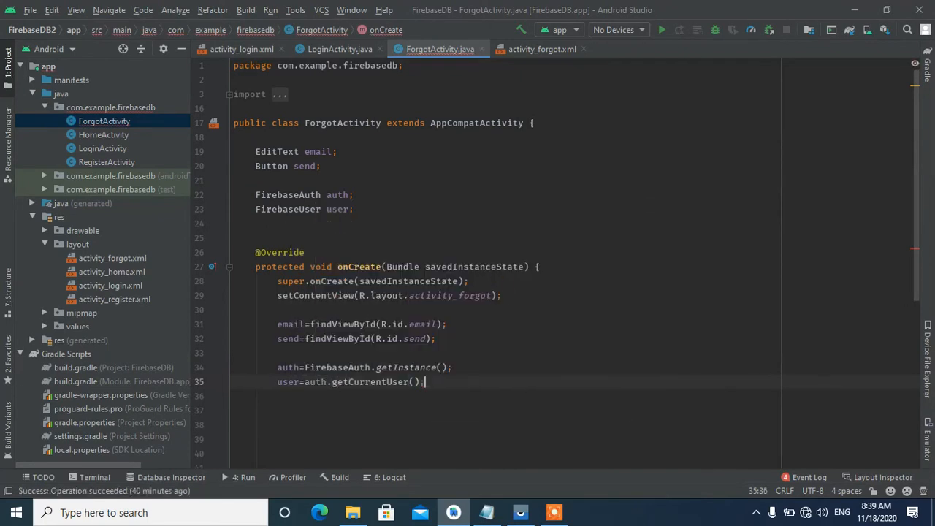
key(enter)
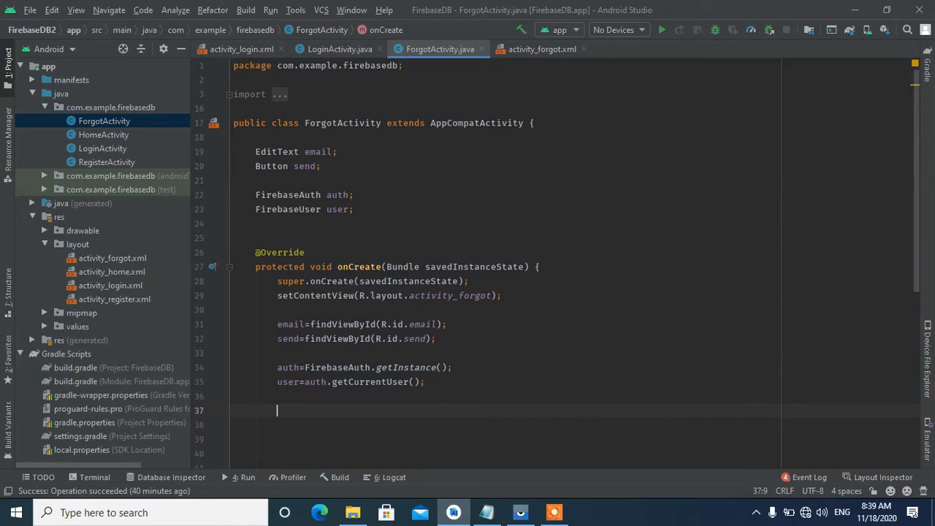
Step: Add a send button click listener that reads the email text into String e
text(sen)
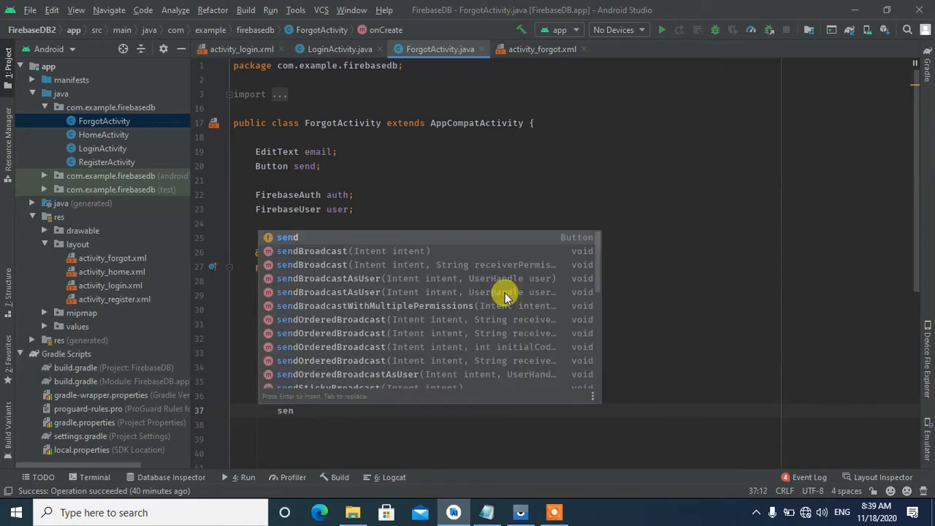
text(d.set)
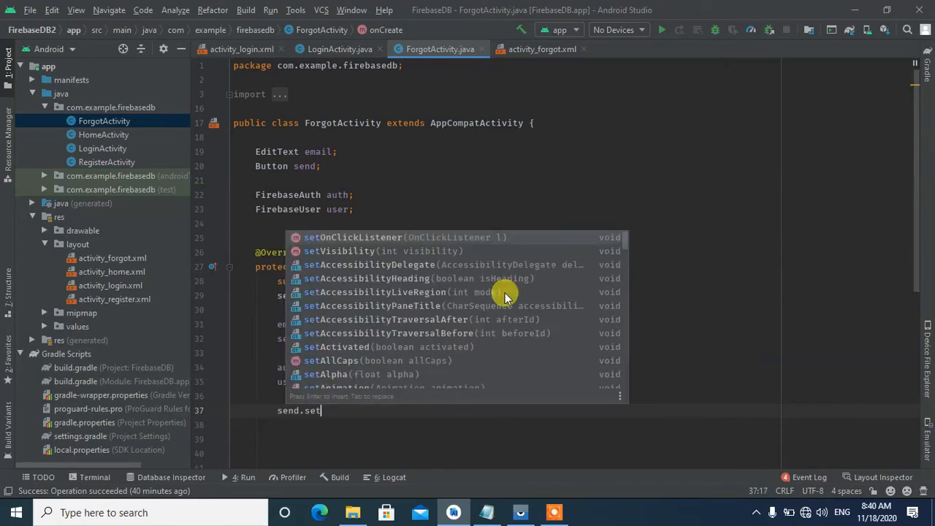
text(On)
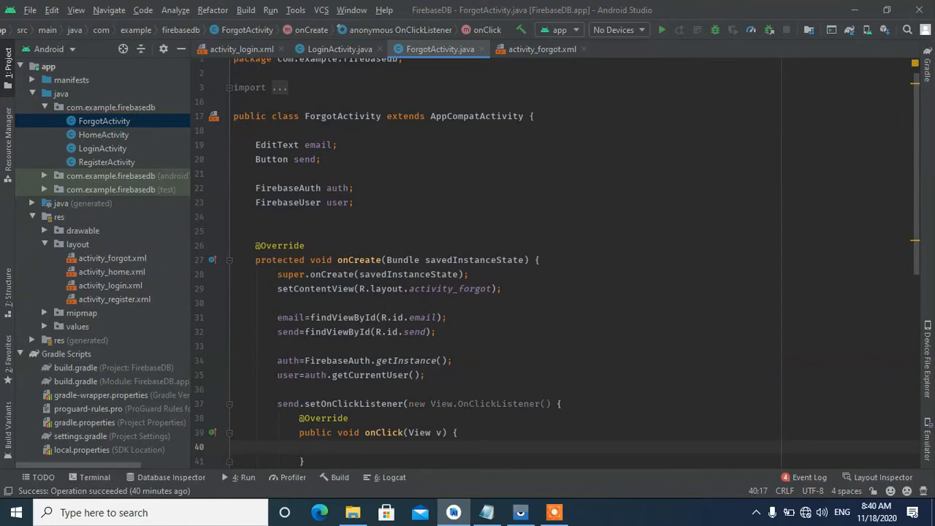
text(String)
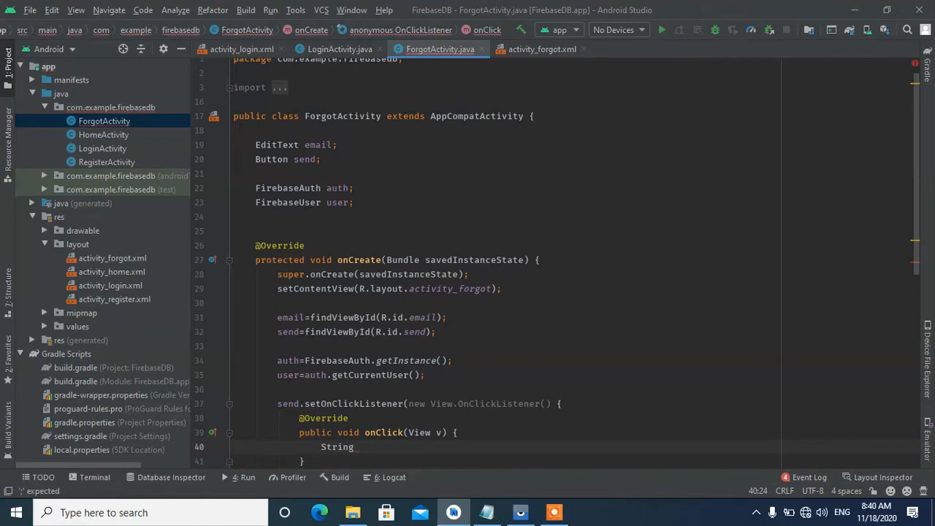
text(e=)
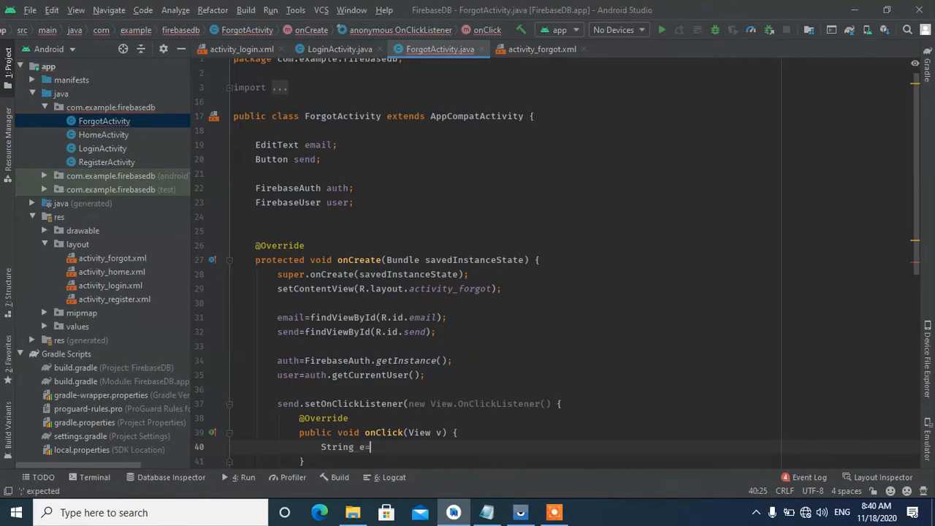
text(mail.getText().toString();)
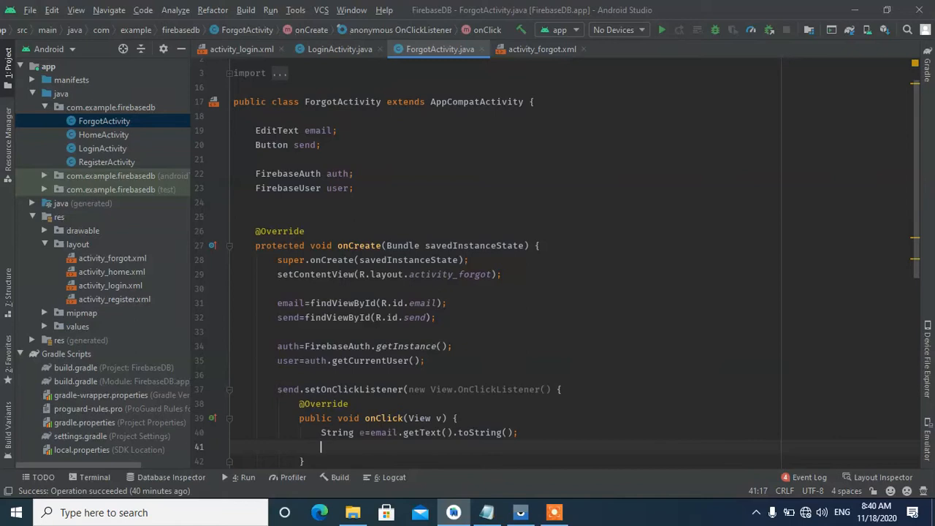
Step: If e is empty set the email error "Please enter your email..", then begin an else branch
text(if ()
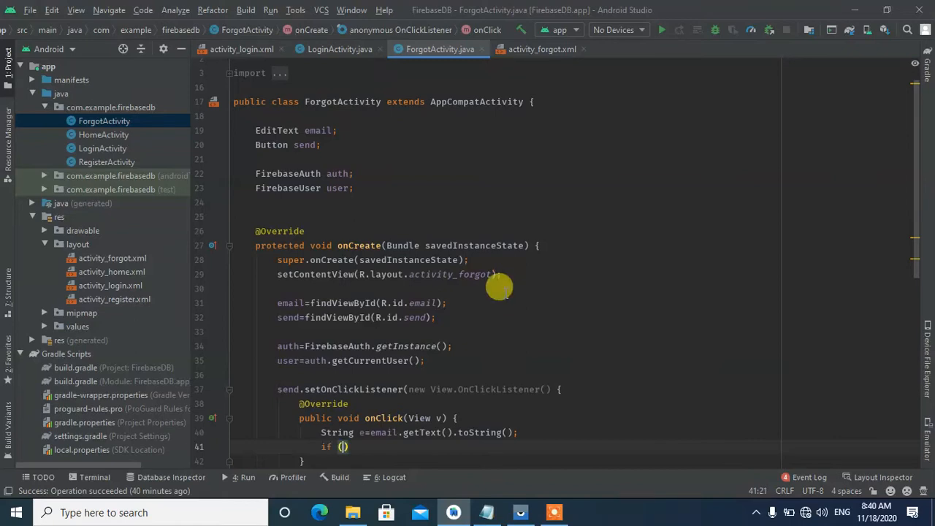
text(e.isEmpty())
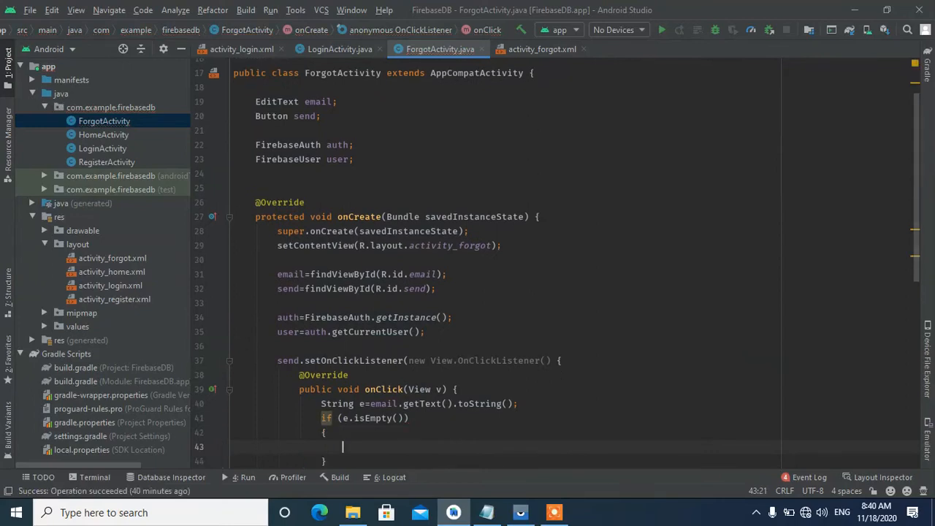
text(email)
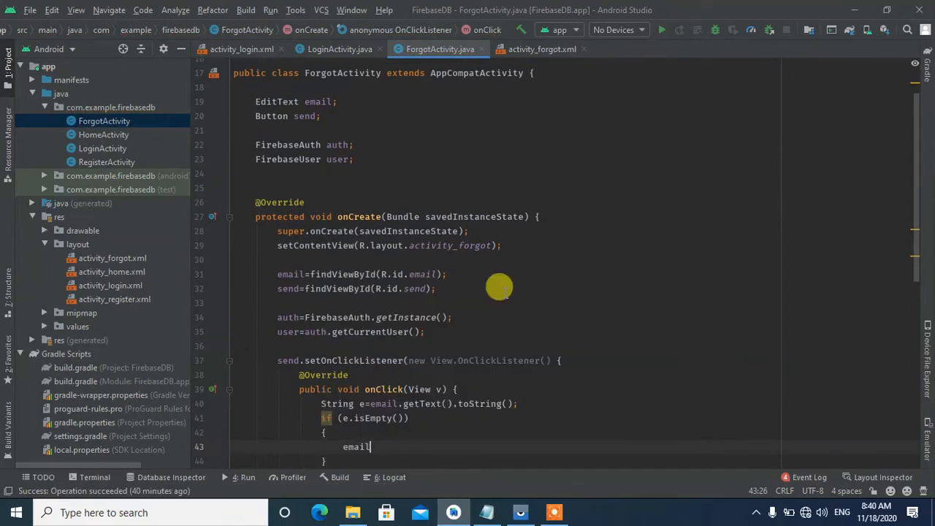
text(.sre)
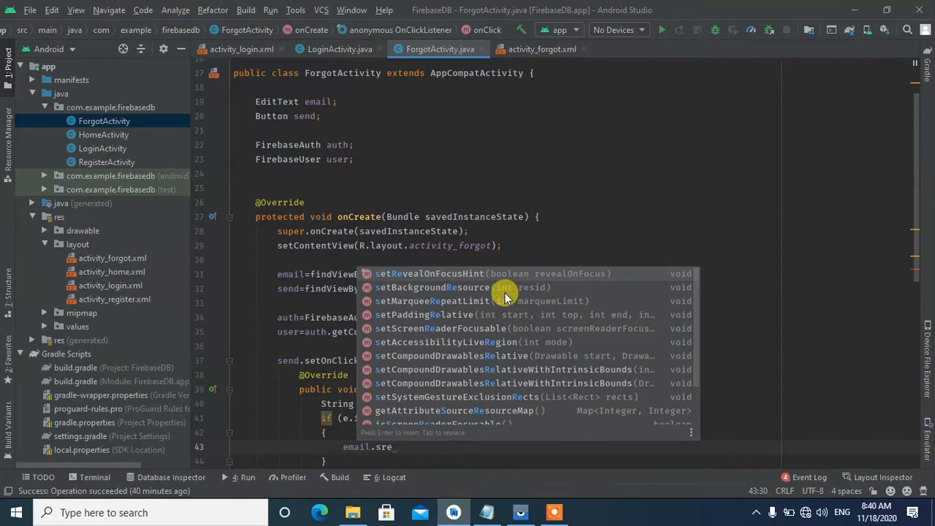
text(Error("");)
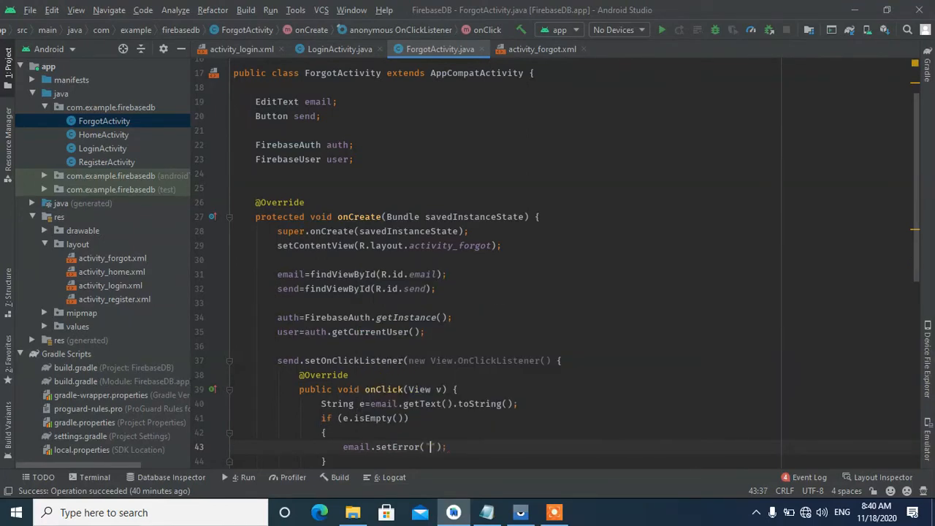
text(Please)
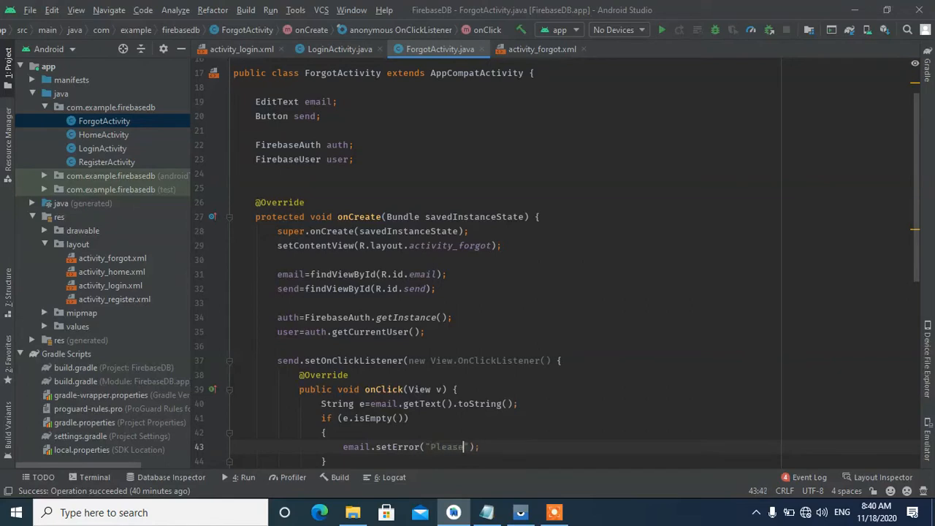
text(enter)
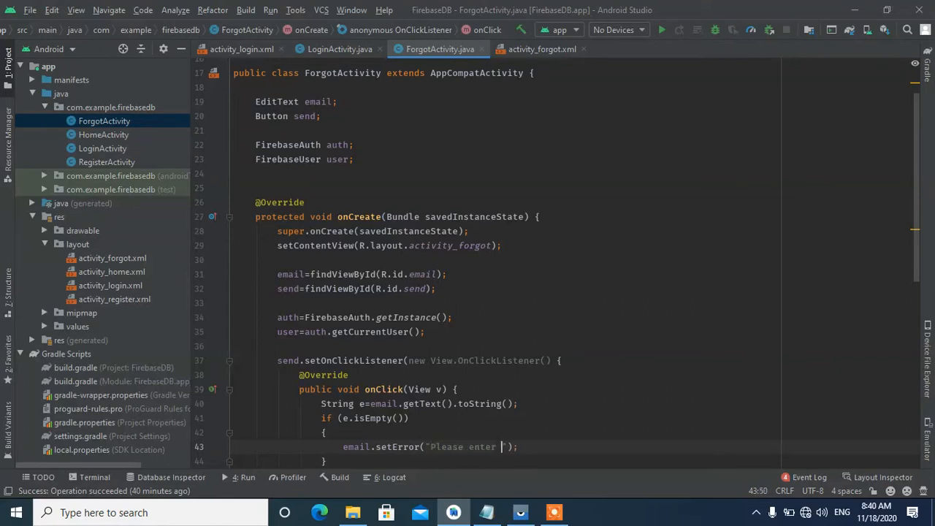
text(your email..)
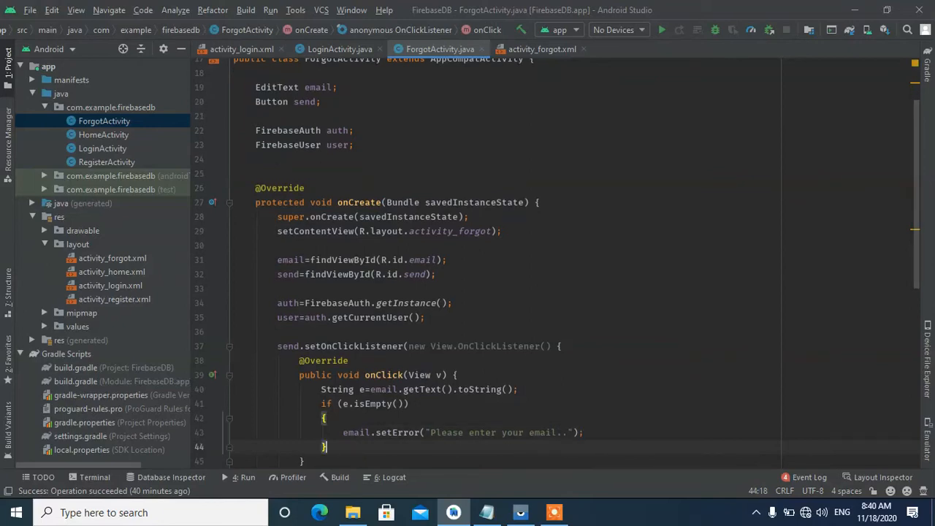
text(else)
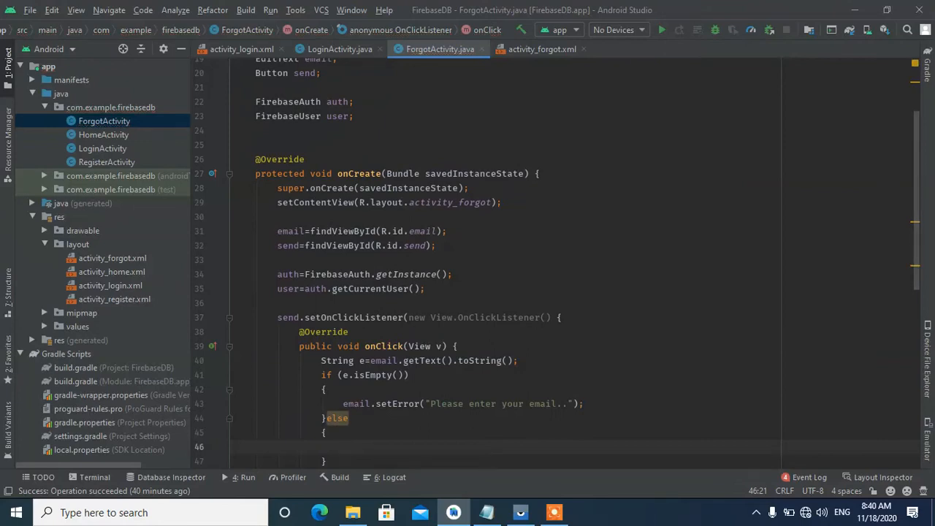
Step: Call auth.sendPasswordResetEmail(e) with an OnCompleteListener checking task.isSuccessful()
text(auth.)
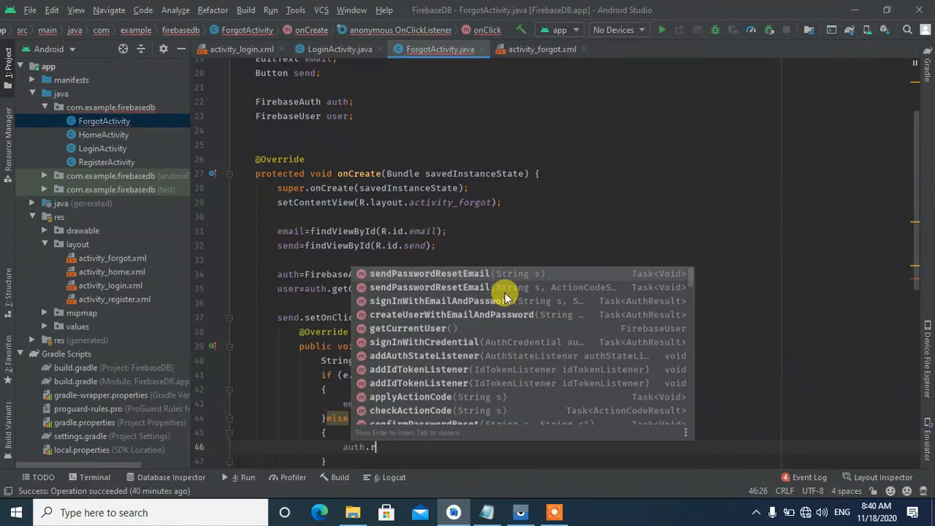
text(esetEmail()
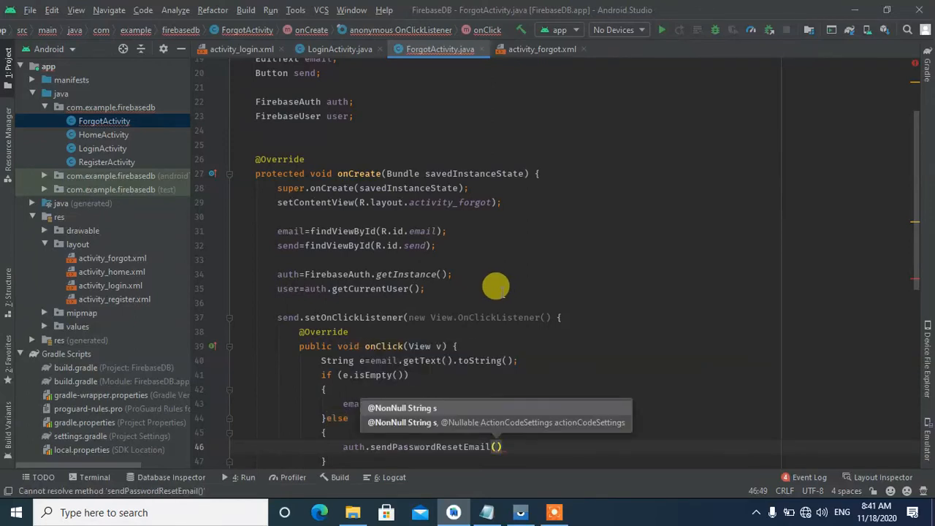
text(e)
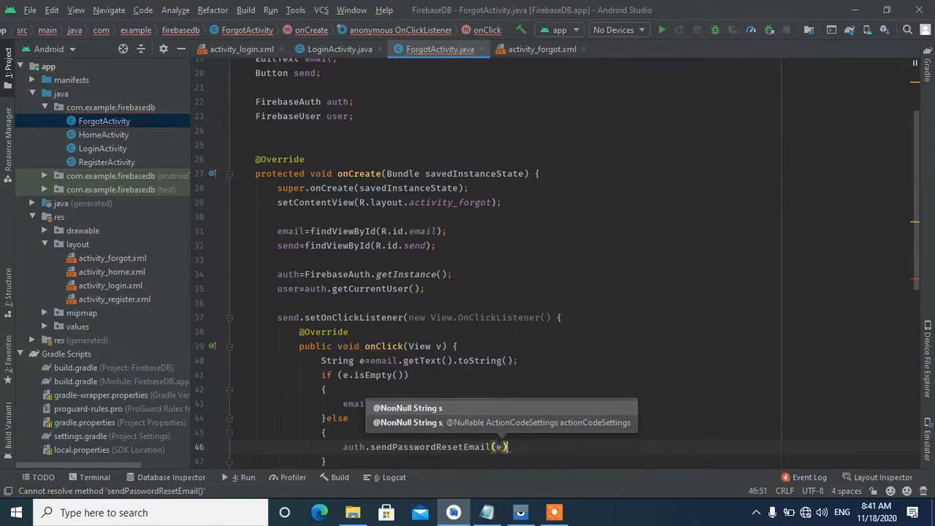
text(.addOnCompleteListener(new)
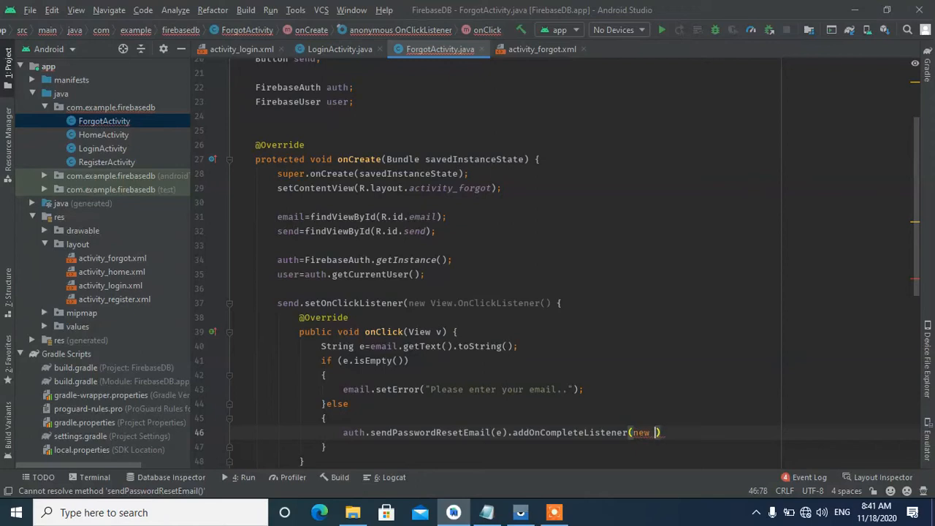
text(OnCompleteListener<Void>()
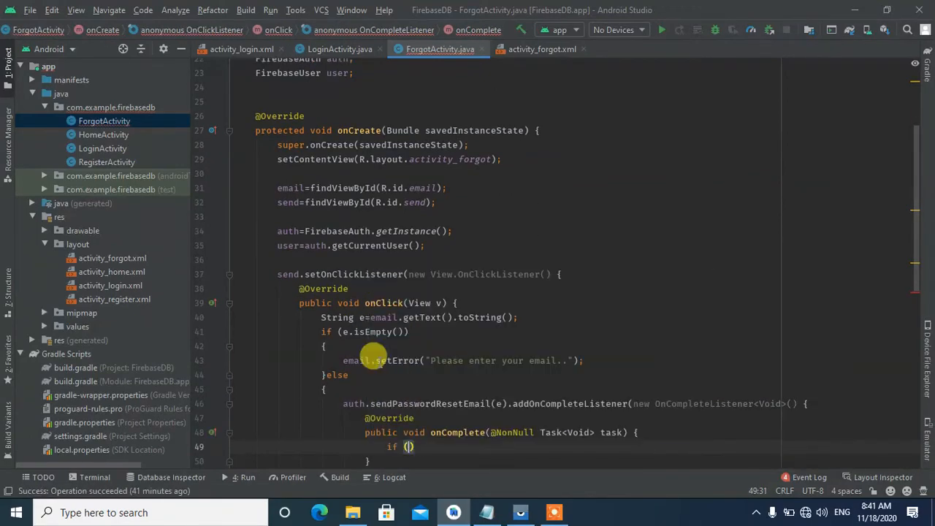
text(task.isSuccessful())
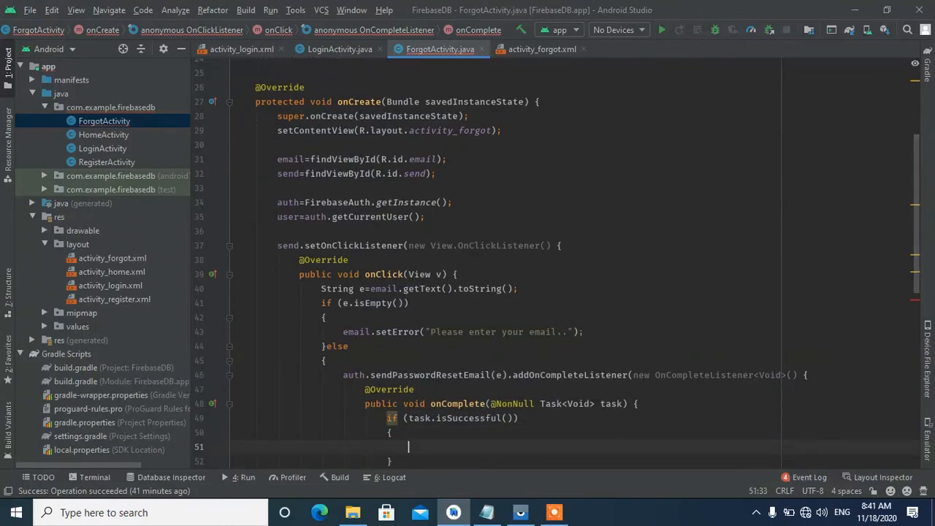
Step: Toast "Verification email has been sent!!" on success, else "Error " plus task.getException().getMessage()
text(Toast.makeText(ForgotActivity.this, "", Toast.LENGTH_SHORT).show();)
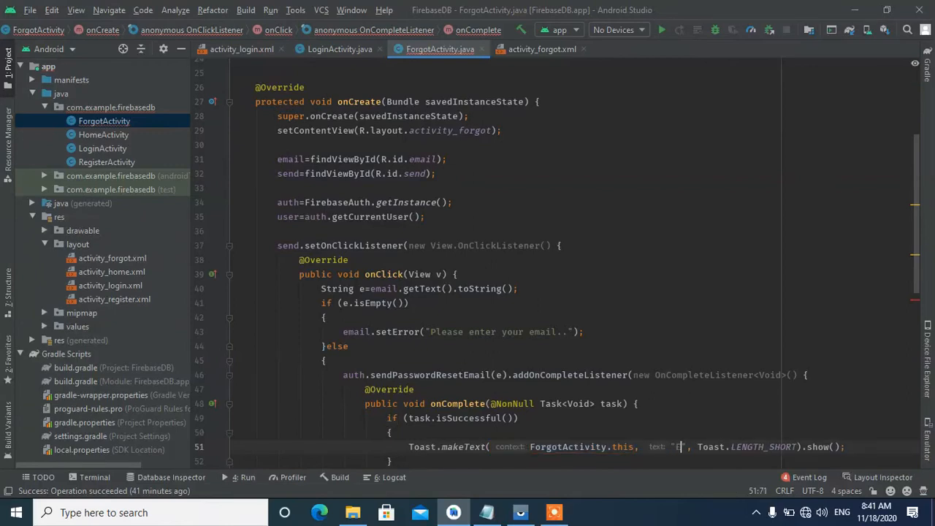
text(Verification email has been)
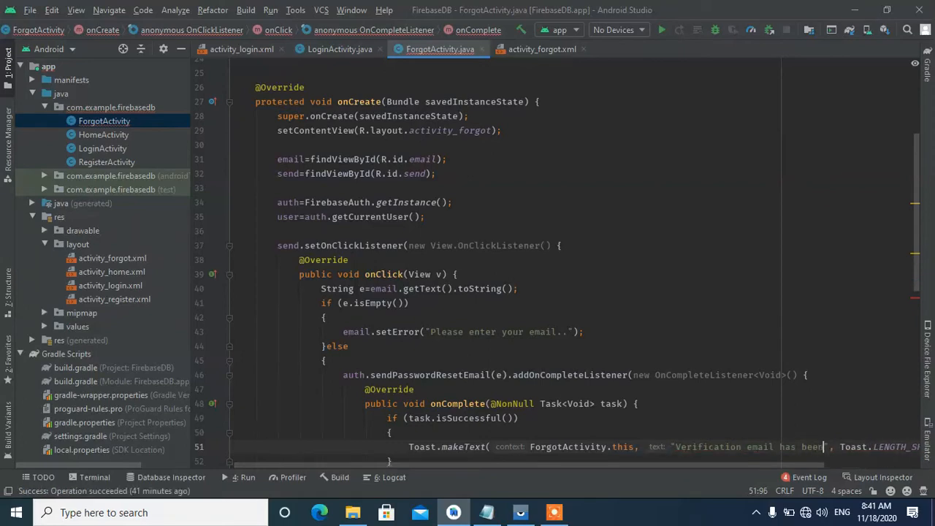
text(sent!!)
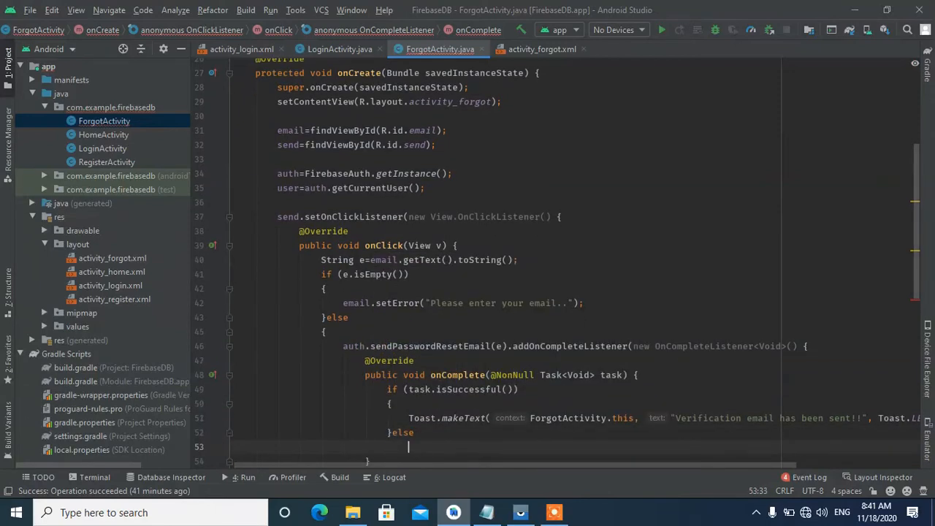
text(Toa)
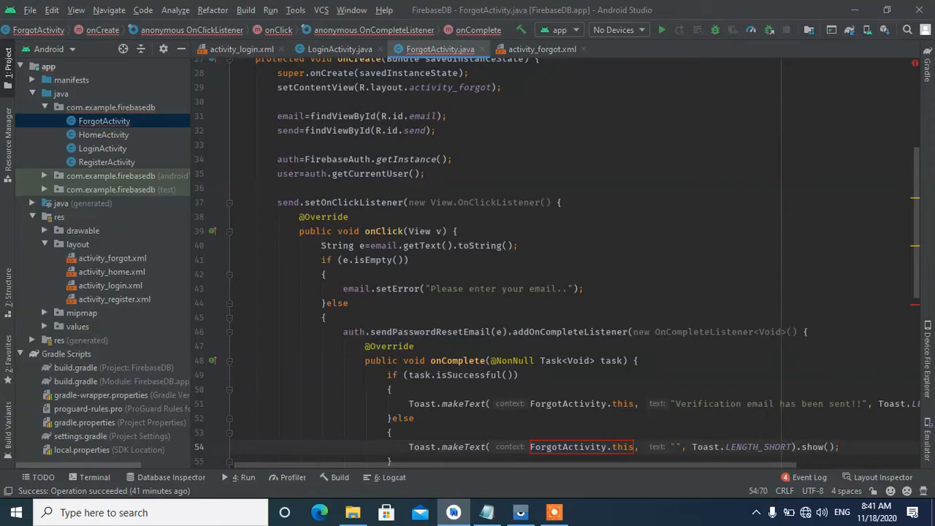
text(Error)
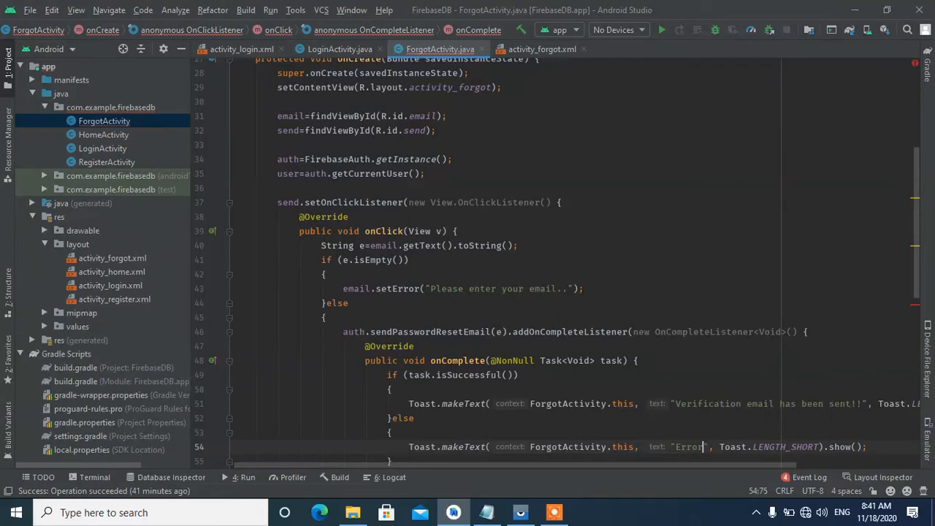
text("+t)
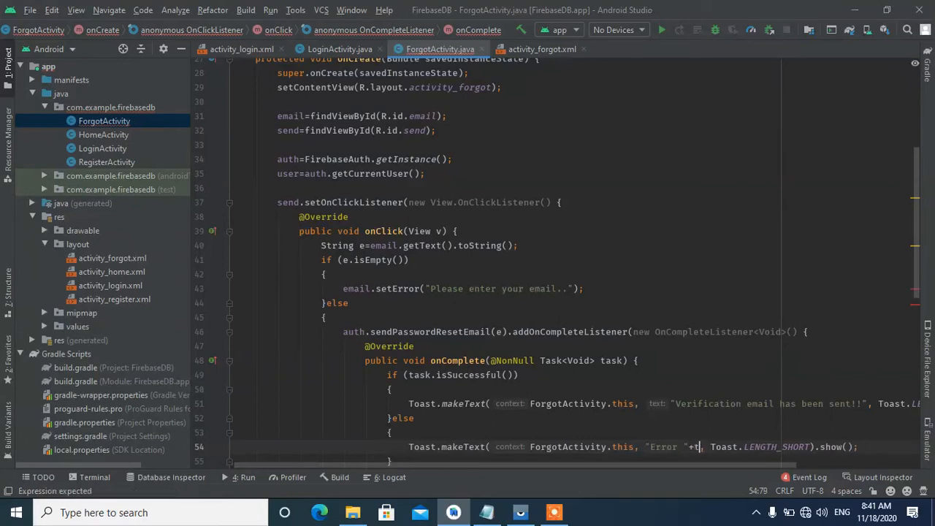
text(ask.getException().getMessage()
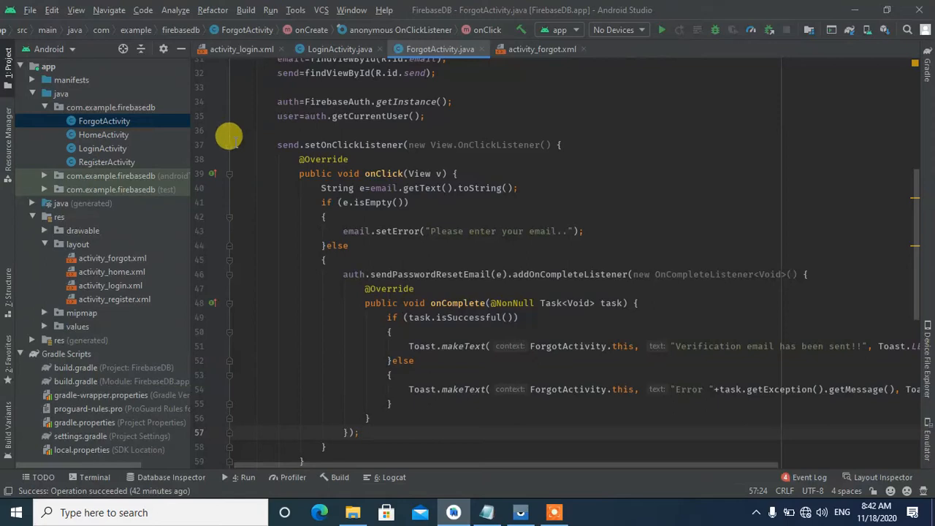
mouse_move(233, 155)
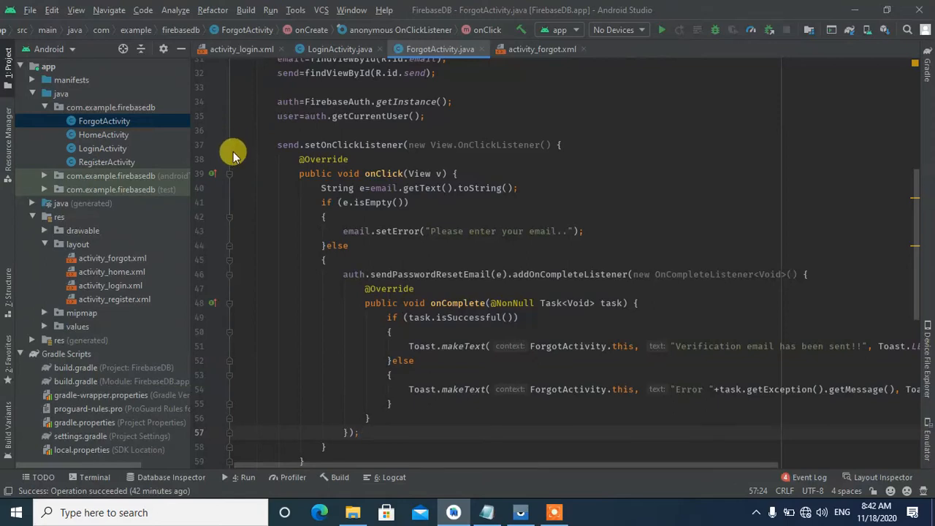
click(229, 159)
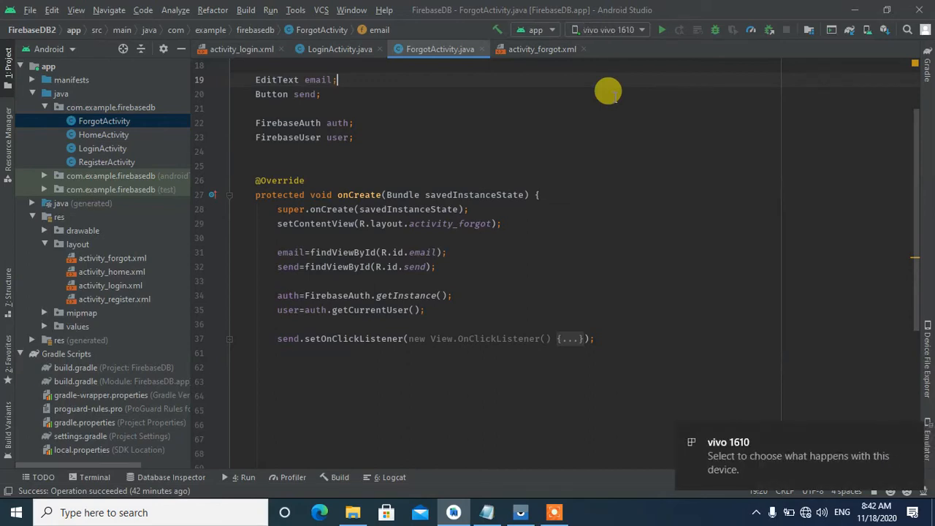
mouse_move(541, 94)
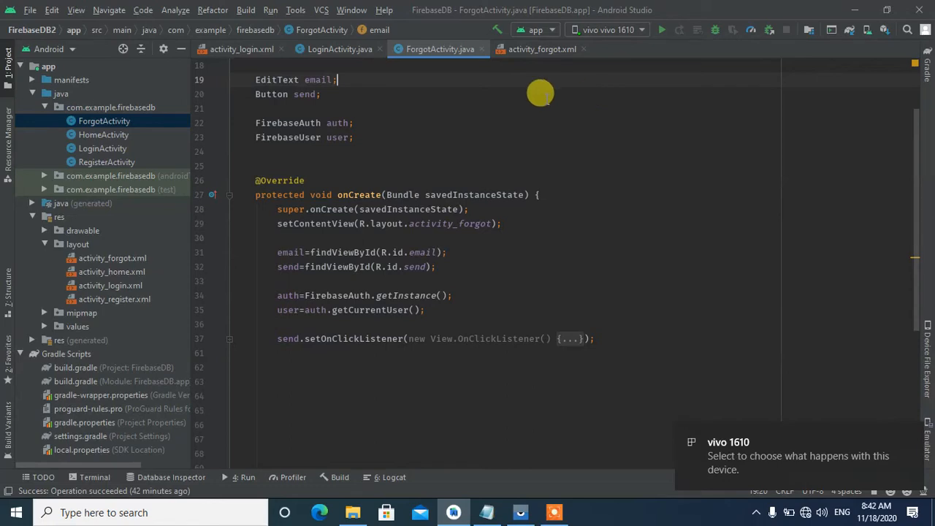
mouse_move(96, 79)
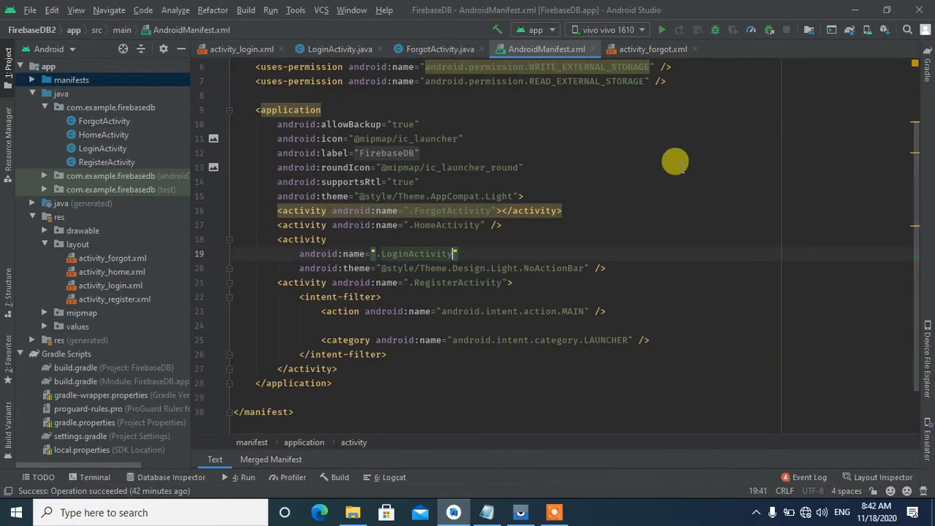
mouse_move(635, 248)
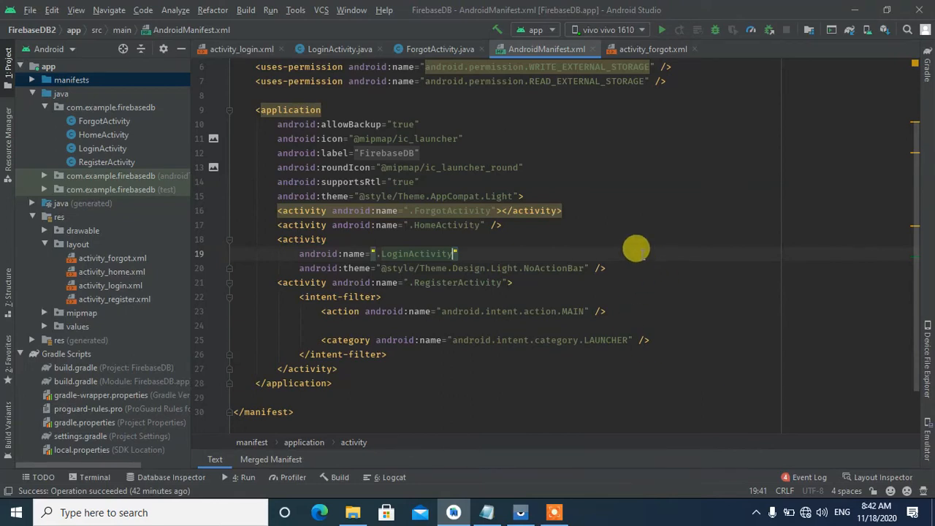
Step: In AndroidManifest.xml make .LoginActivity the MAIN/LAUNCHER activity instead of .RegisterActivity and run the app
click(660, 29)
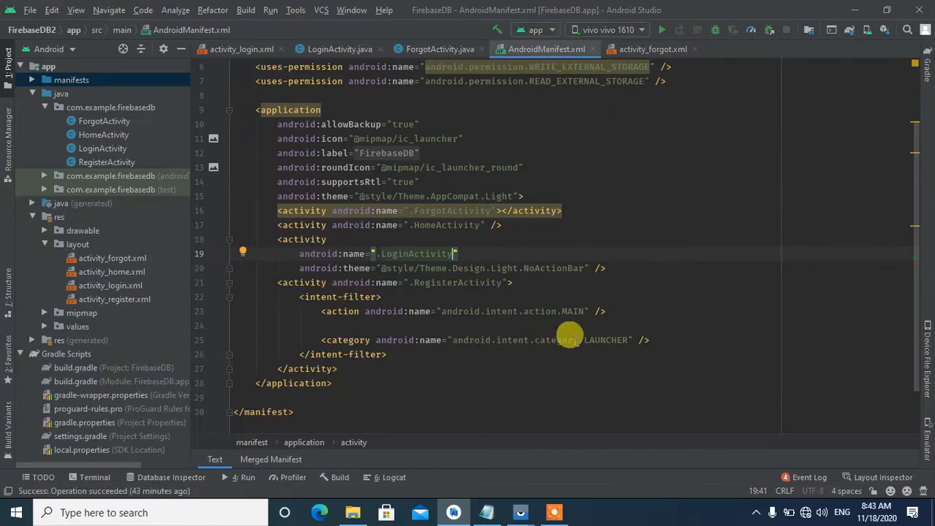
double_click(598, 339)
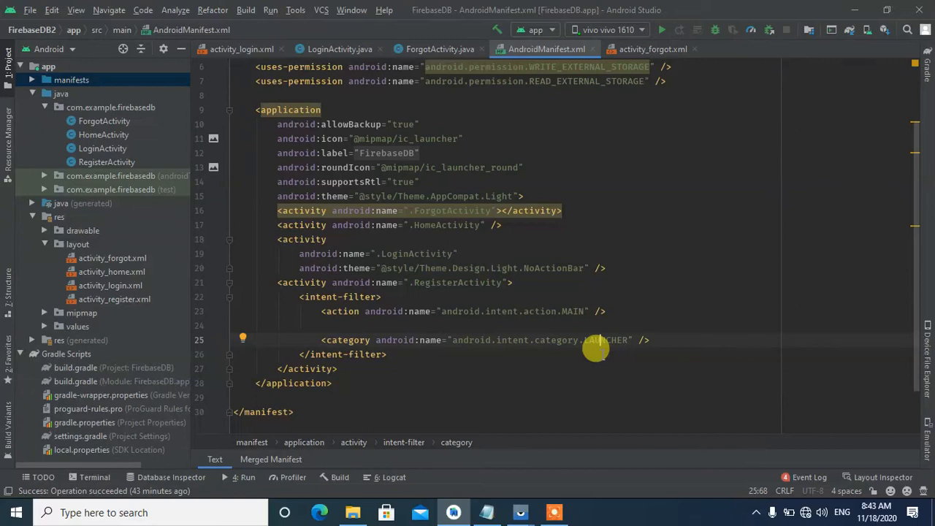
double_click(450, 283)
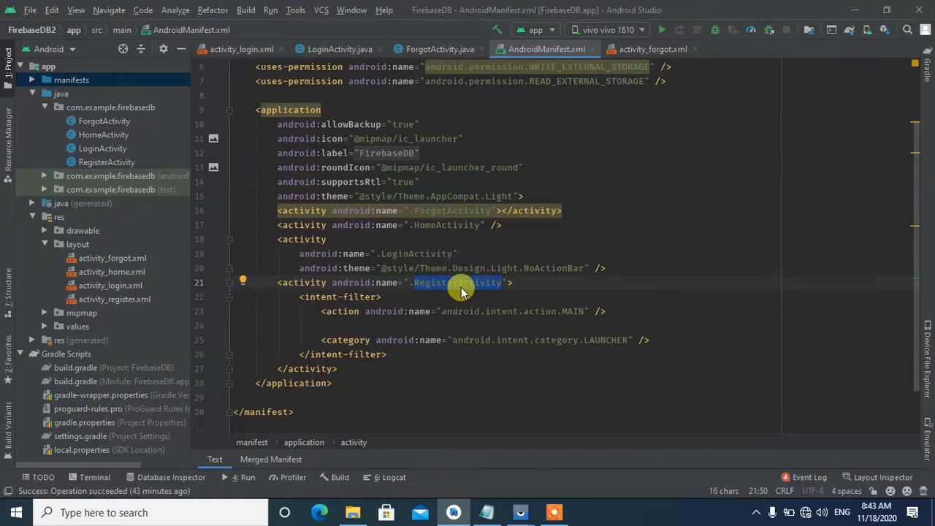
double_click(455, 283)
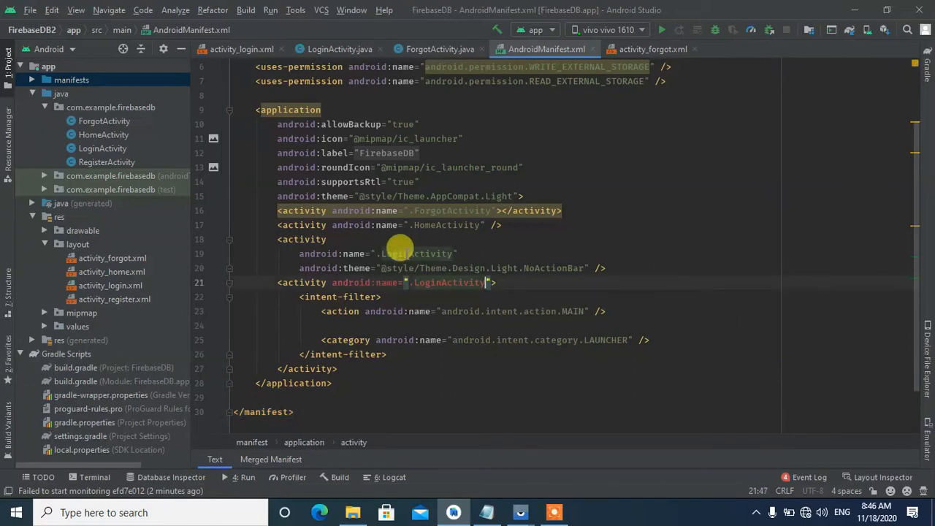
text(Register)
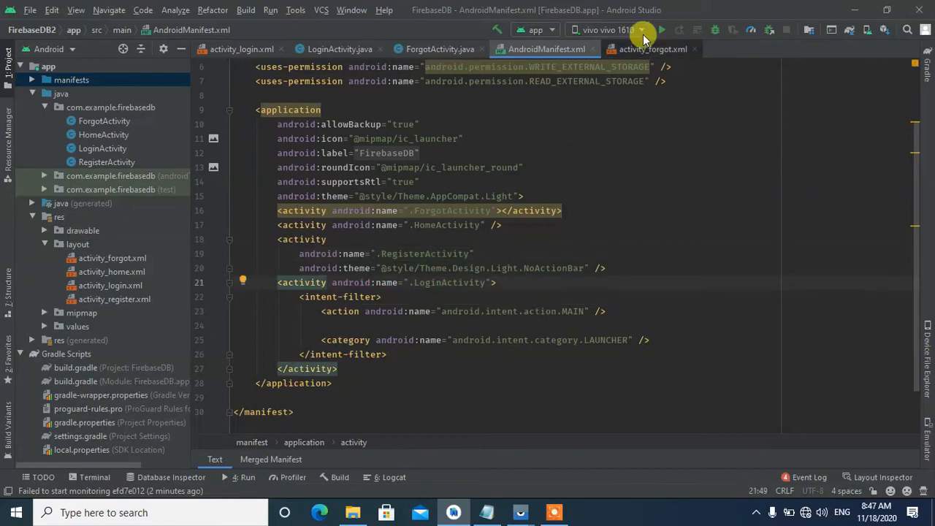
click(662, 29)
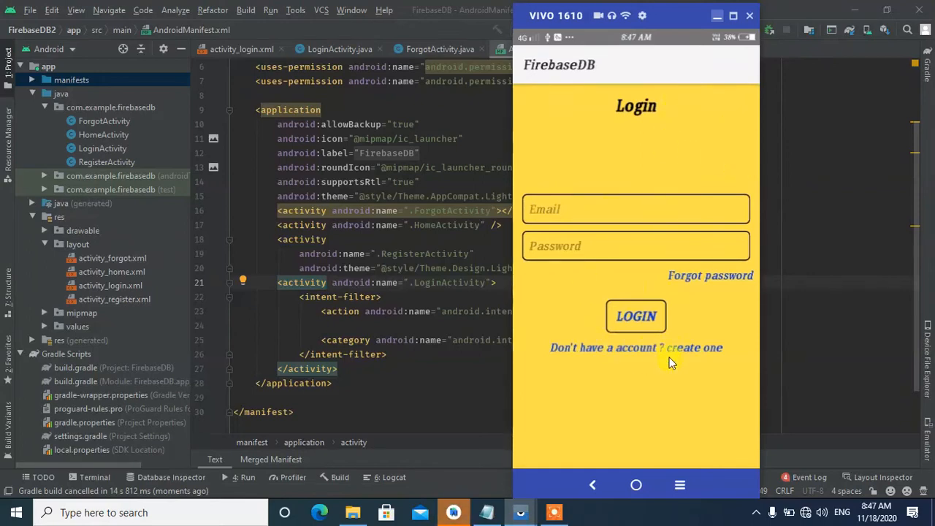
click(693, 348)
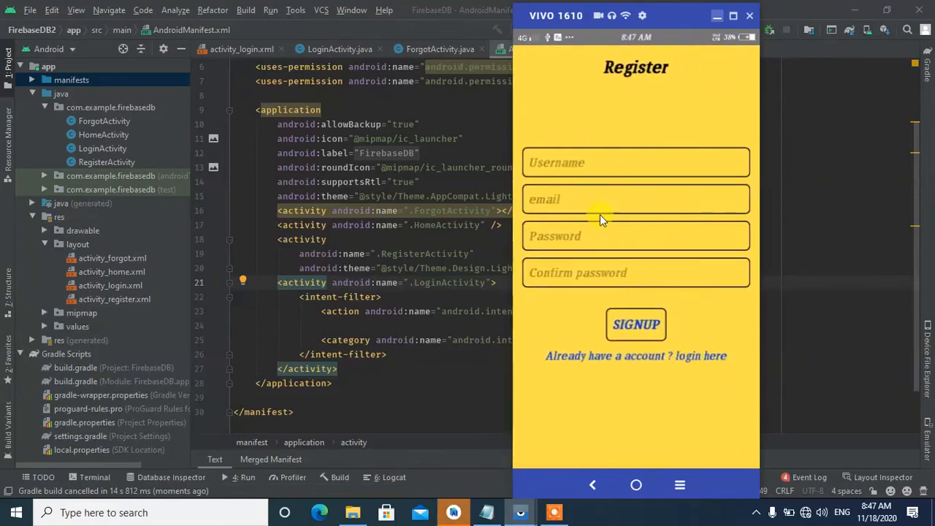
click(635, 356)
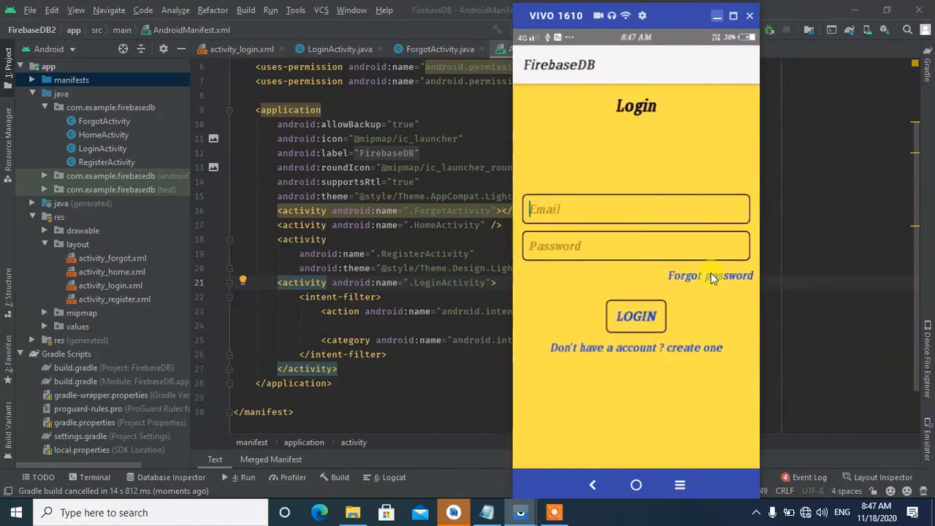
click(709, 274)
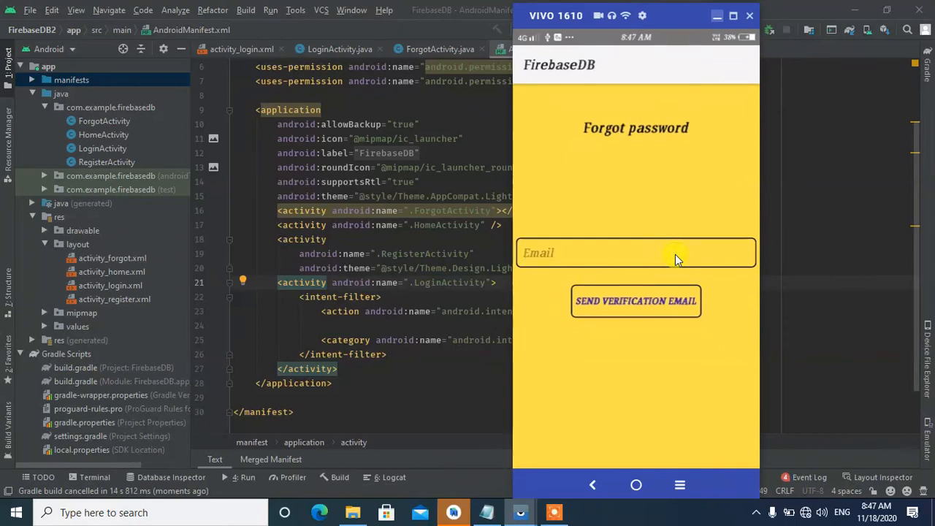
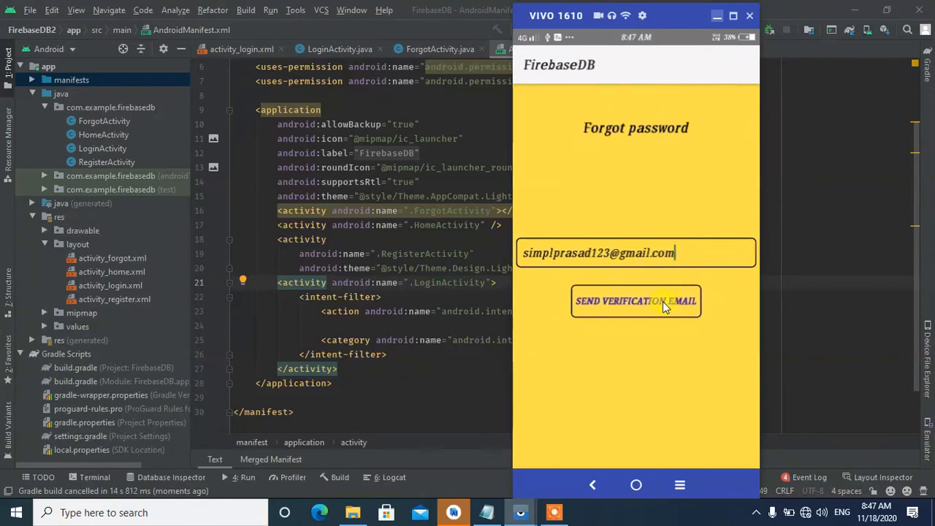
Step: Tap SEND VERIFICATION EMAIL, correcting the address and resending the reset email
click(635, 301)
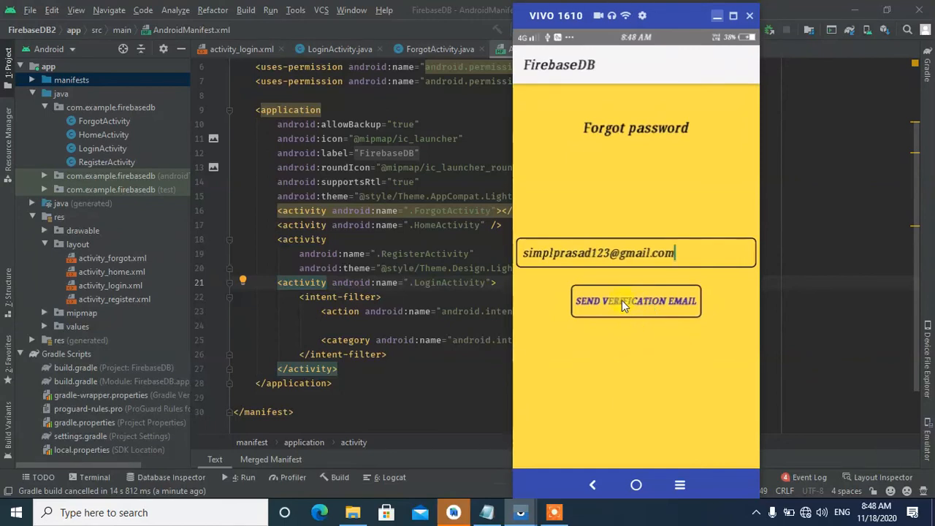
click(634, 301)
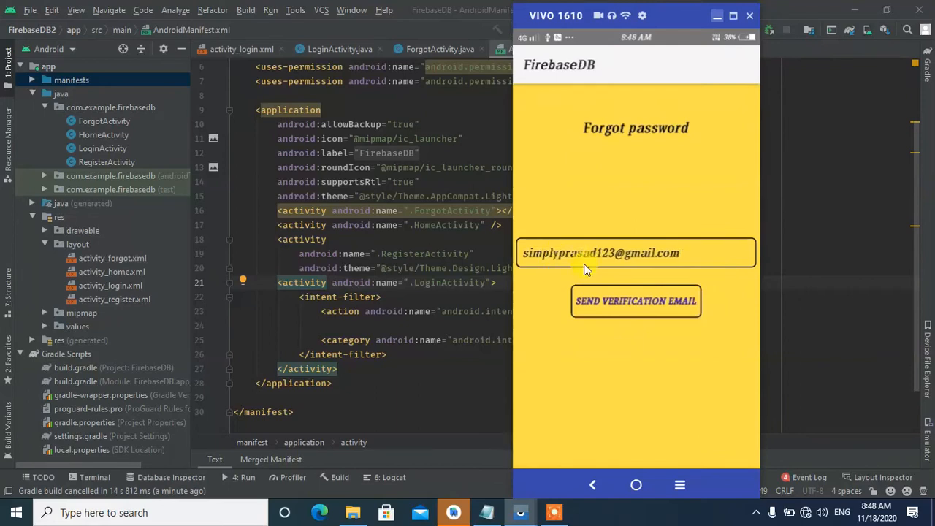
click(636, 301)
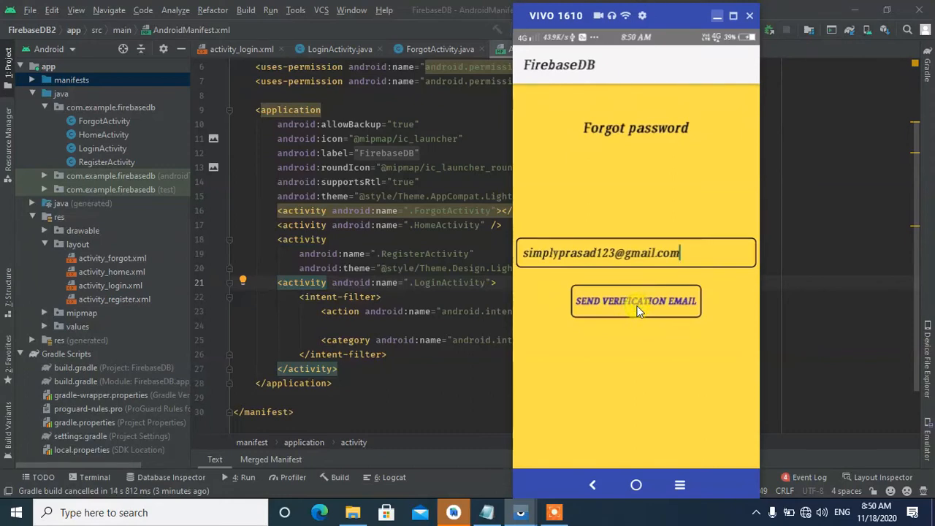
click(635, 301)
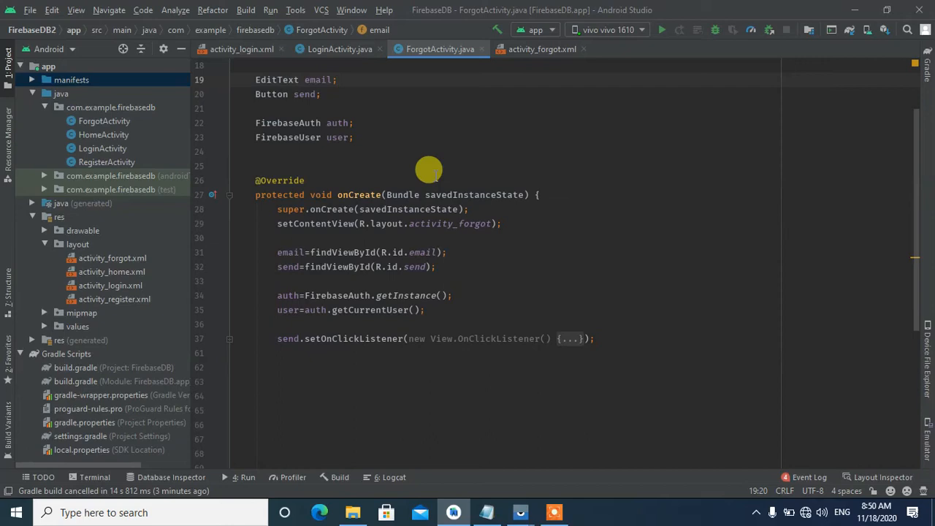
Step: View LoginActivity.java and add a new line after the forgot.setOnClickListener block
click(339, 50)
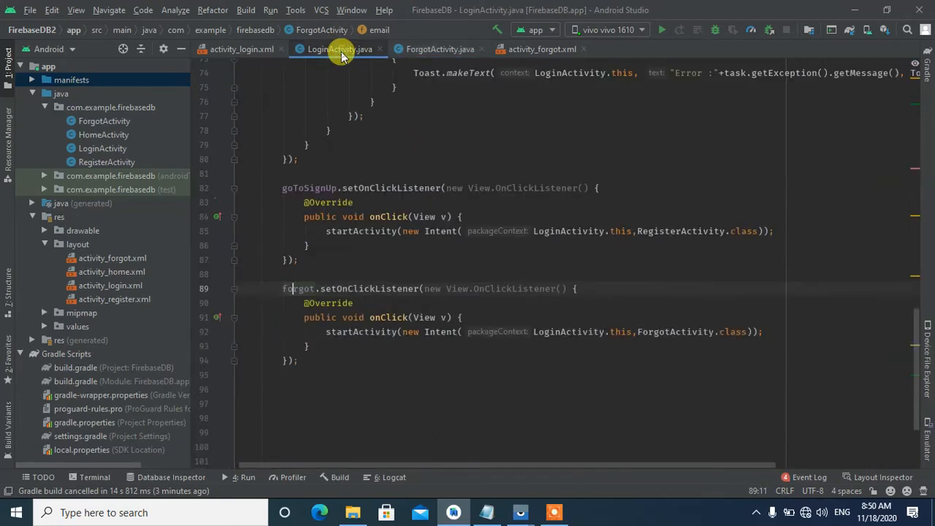
click(283, 287)
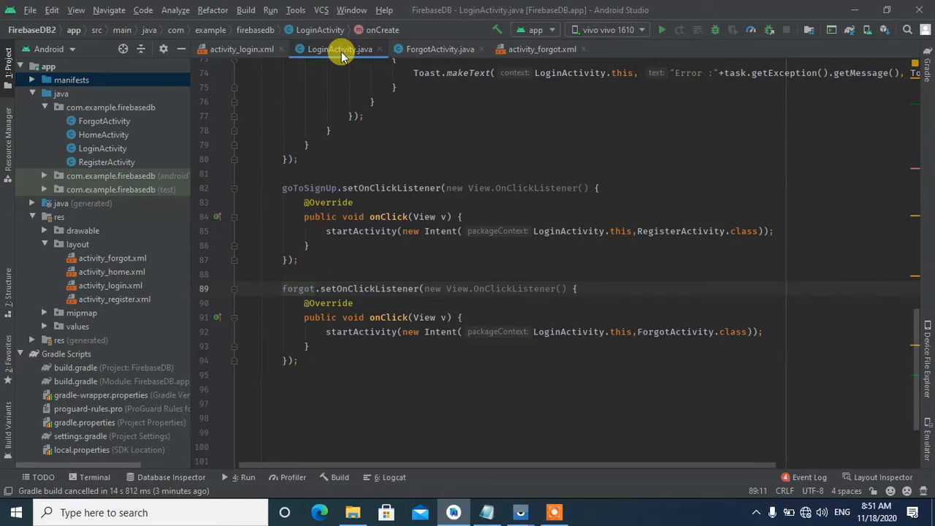
mouse_move(363, 178)
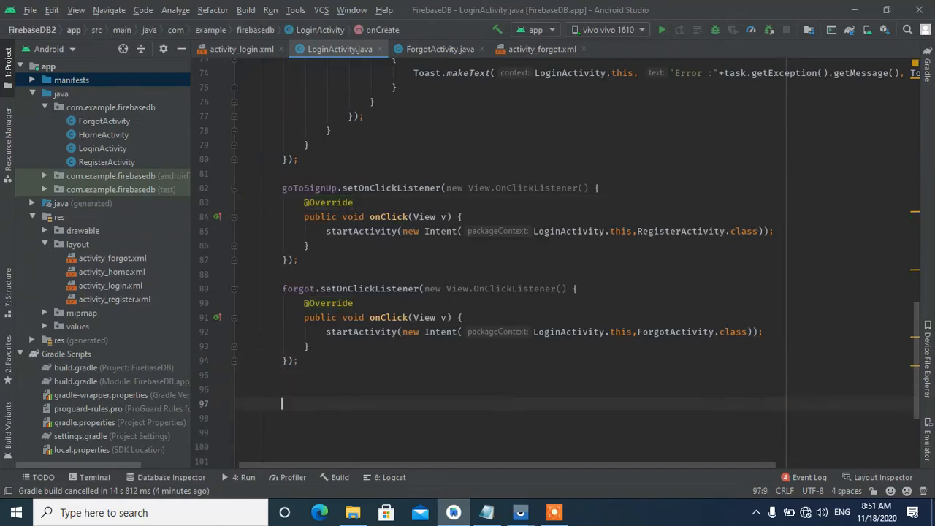
Step: If user != null start HomeActivity via new Intent(LoginActivity.this, HomeActivity.class), then begin else
text(if ()
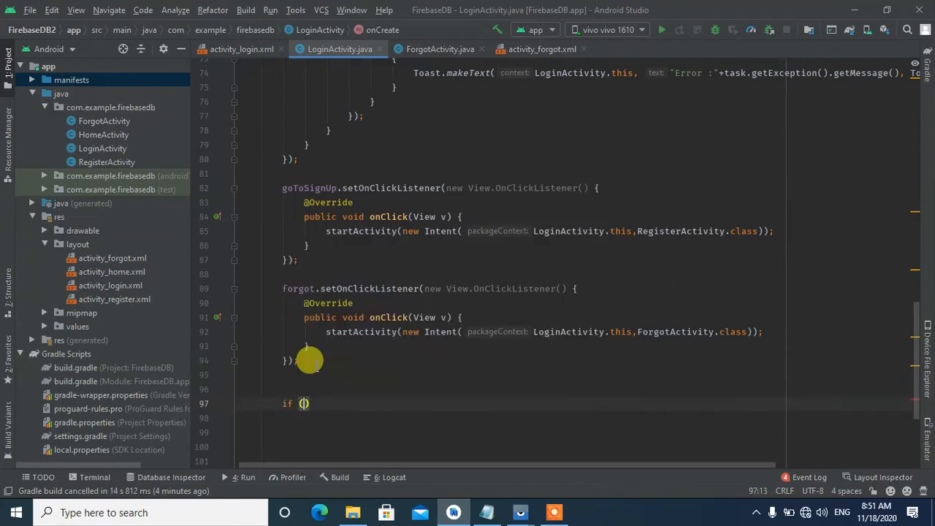
text(user)
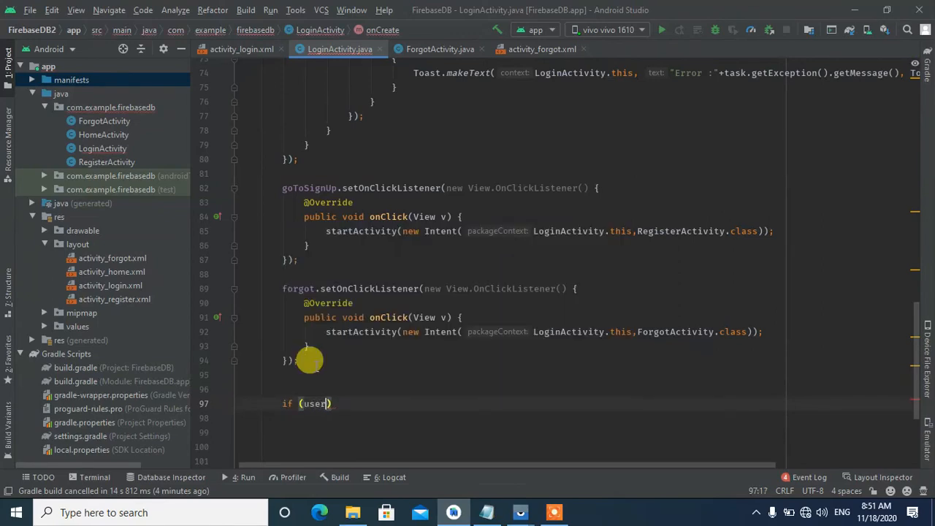
text(_!=null)
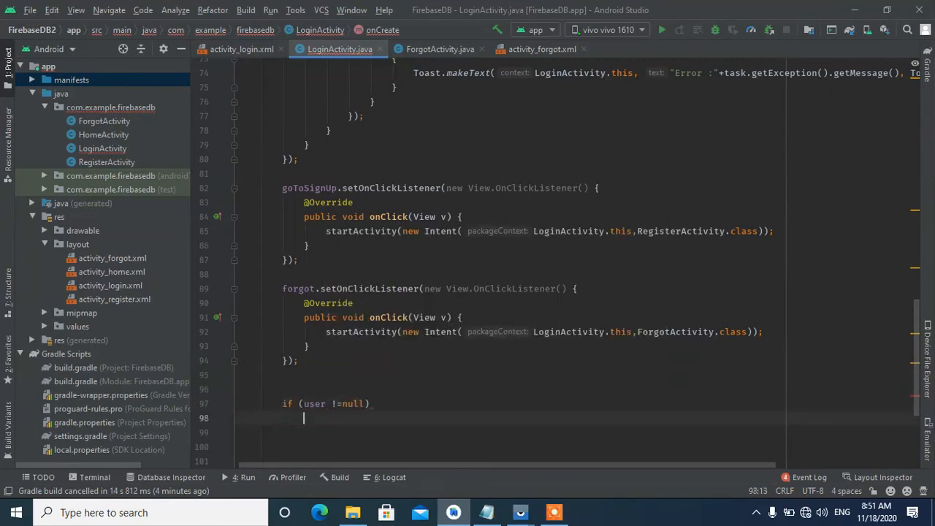
text({)
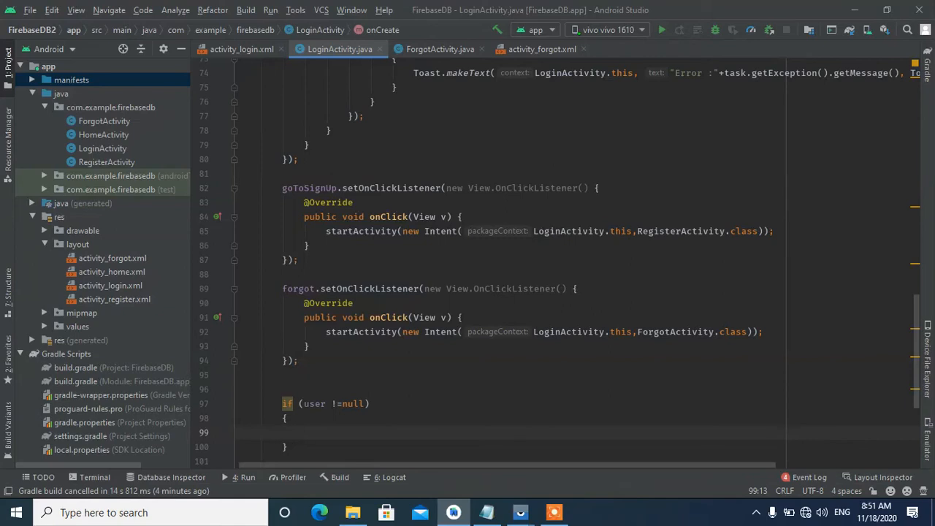
text(startActivity(n);)
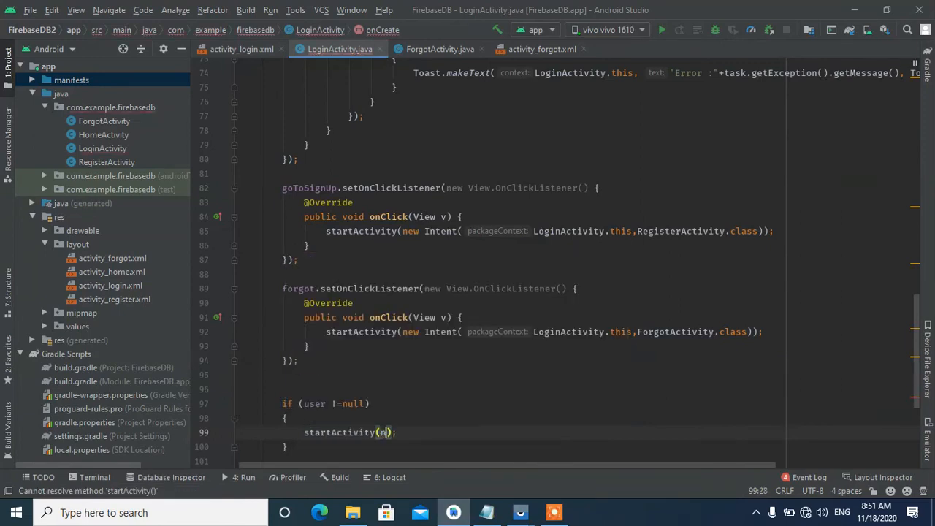
text(new Intent())
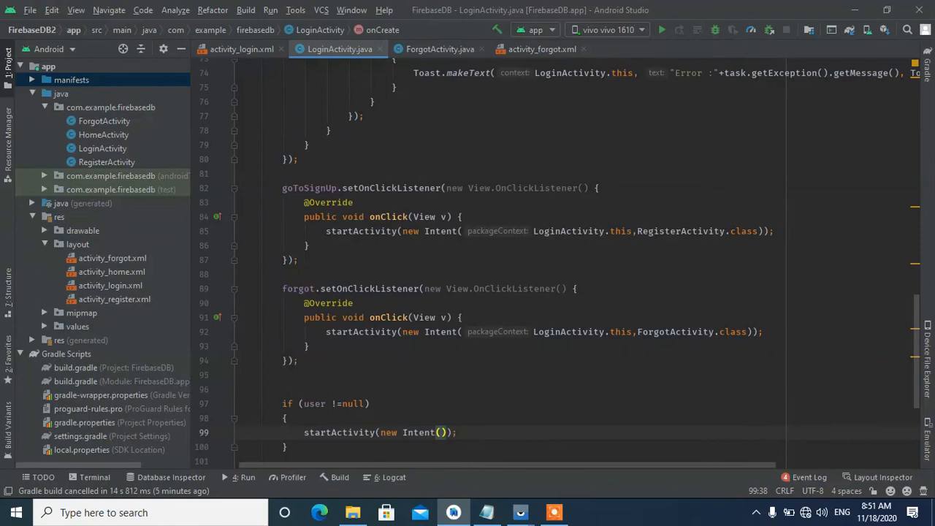
text(LoginActivity.this)
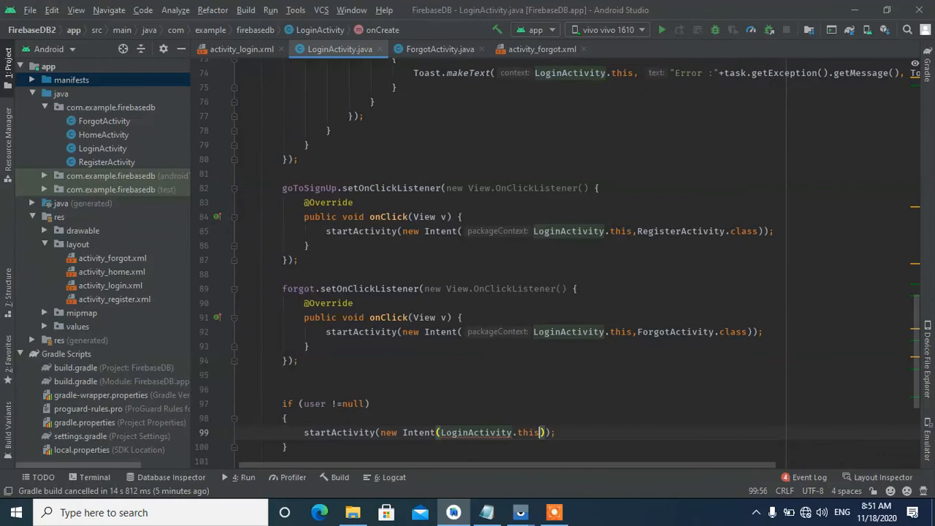
text(HomeActivity.cl)
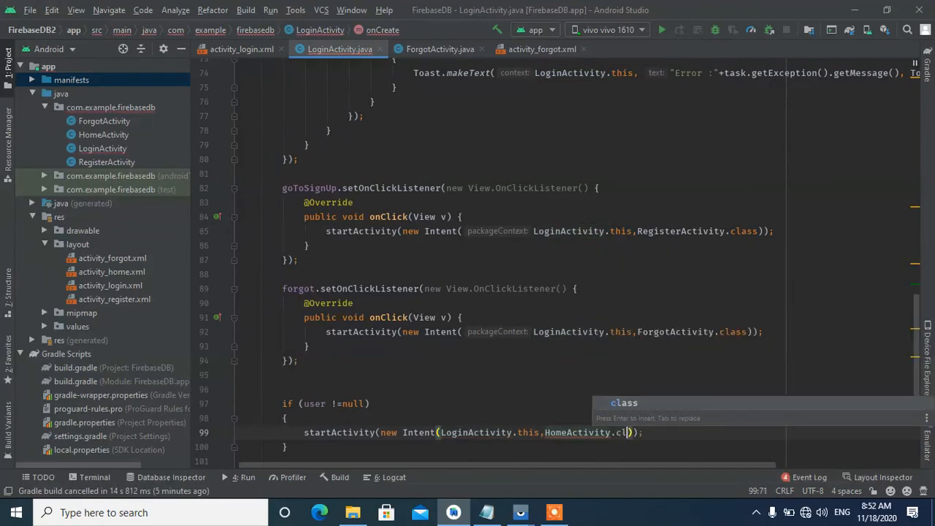
key(enter)
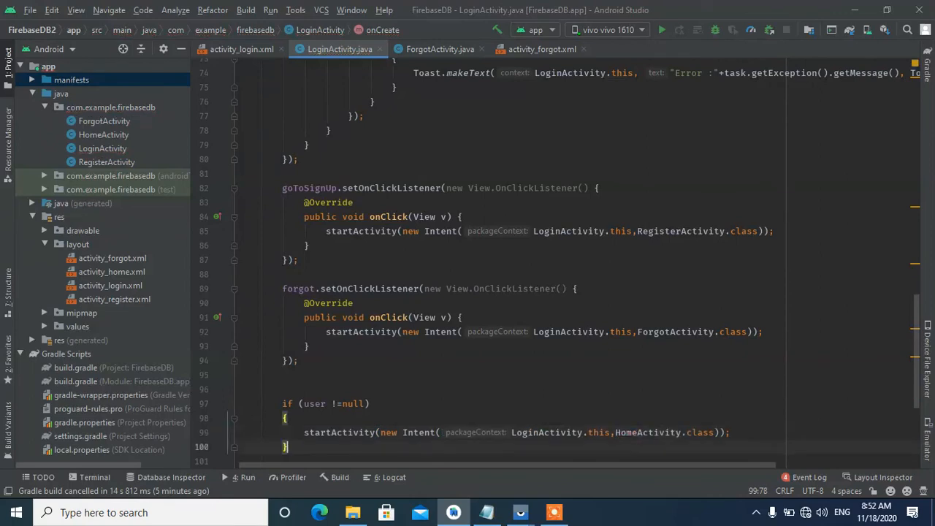
text(else)
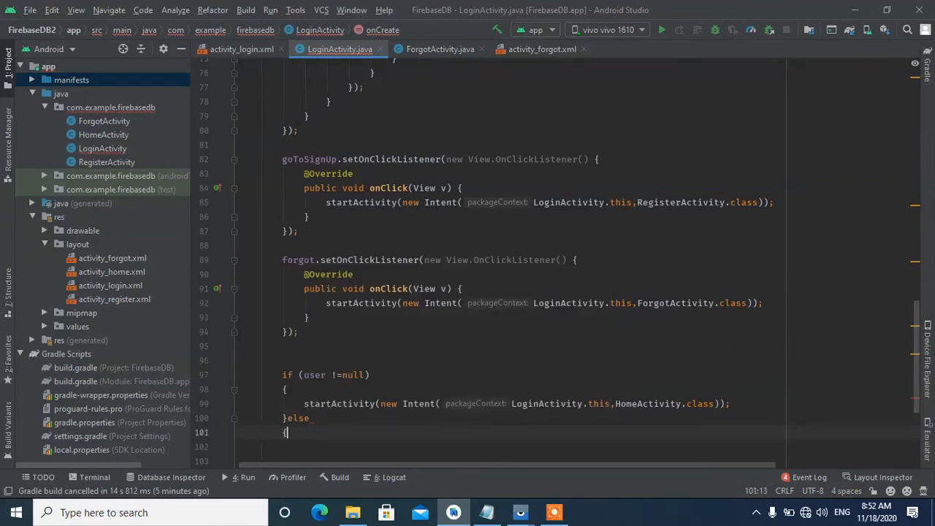
Step: In the else block call startActivity(new Intent(LoginActivity.this, RegisterActivity.class))
text(startActivity();)
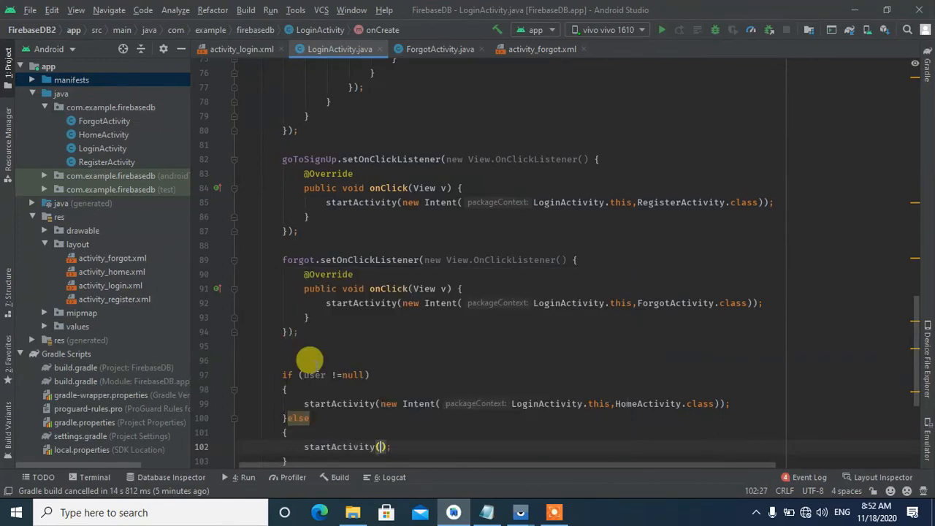
click(380, 446)
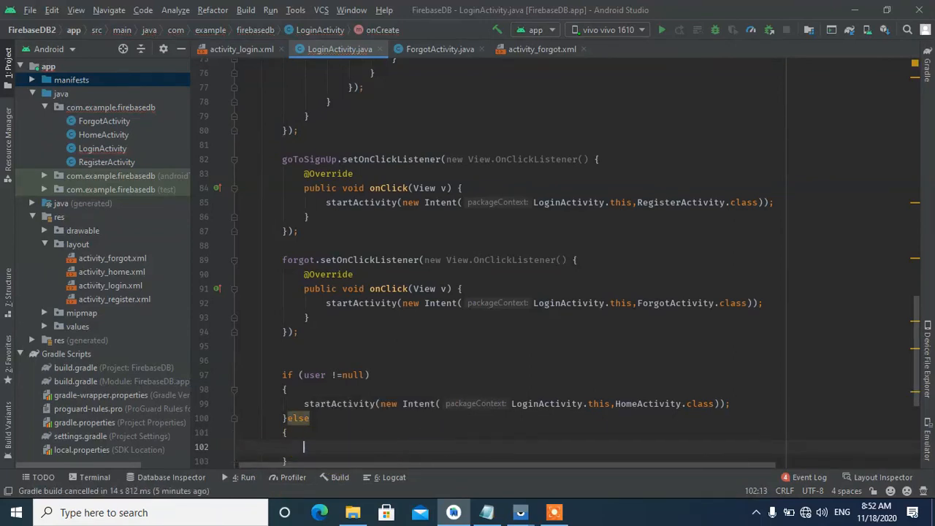
text(startActivity(ne);)
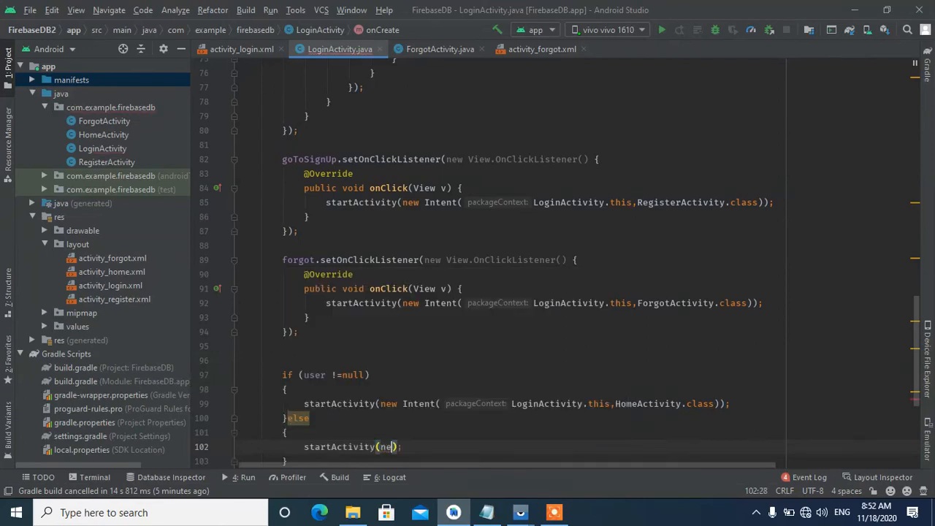
text(Intent()
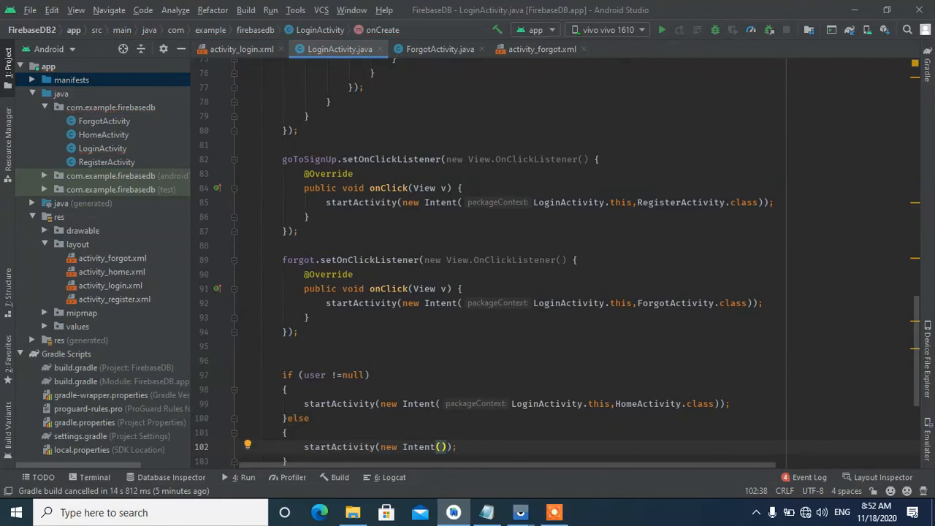
text(LoginActivity)
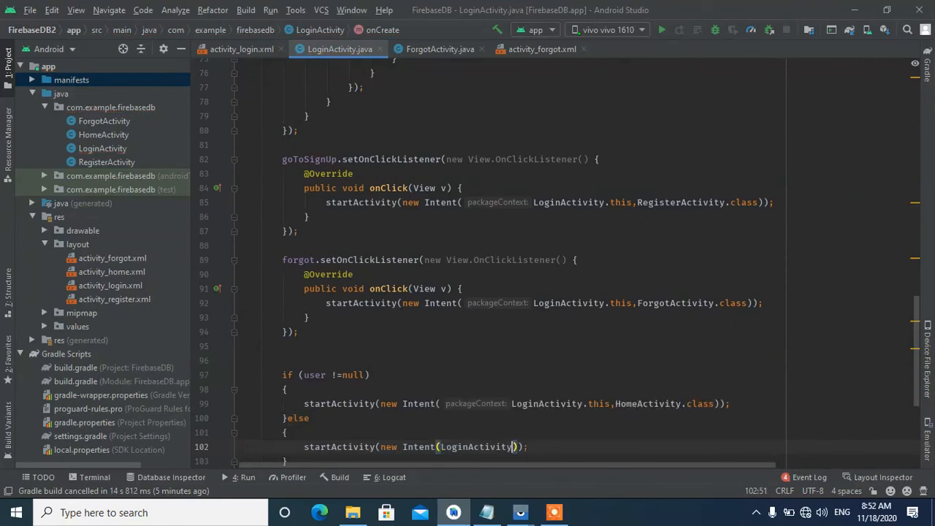
text(.this,)
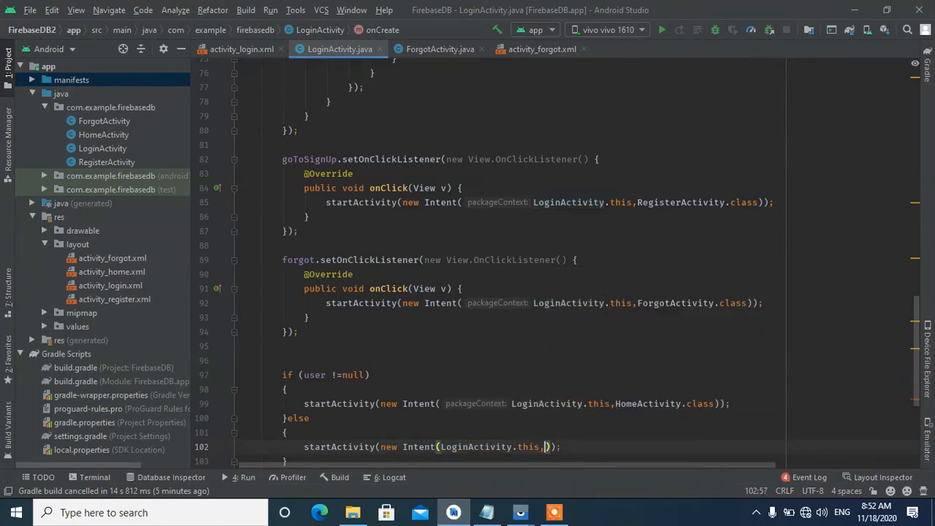
text(RegisterActivity.)
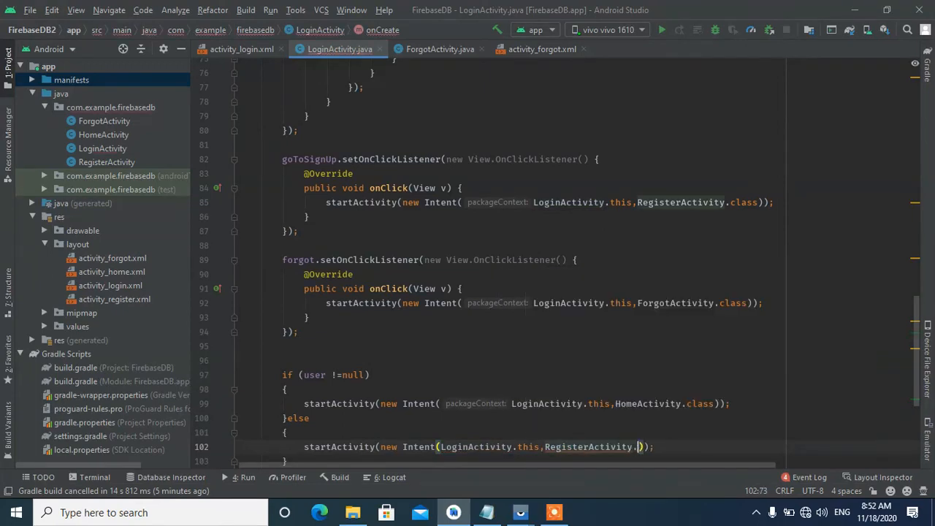
text(c)
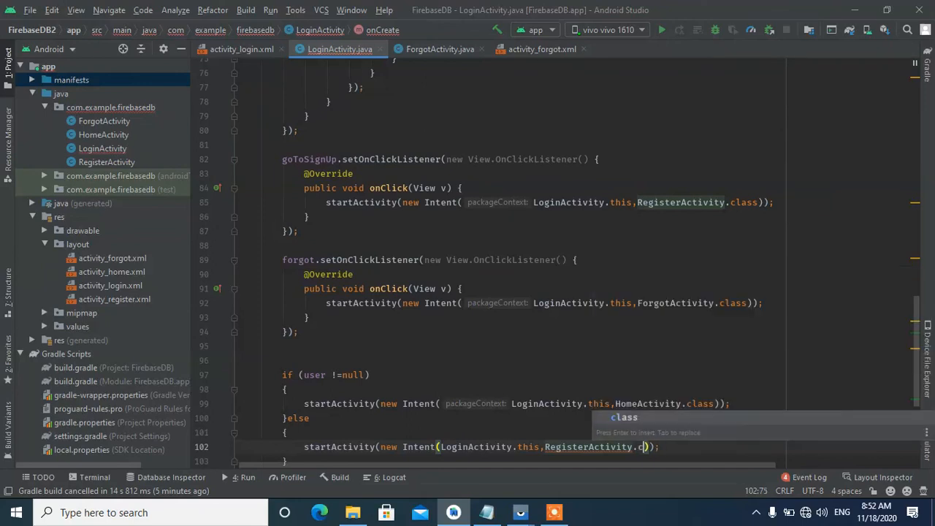
key(Tab)
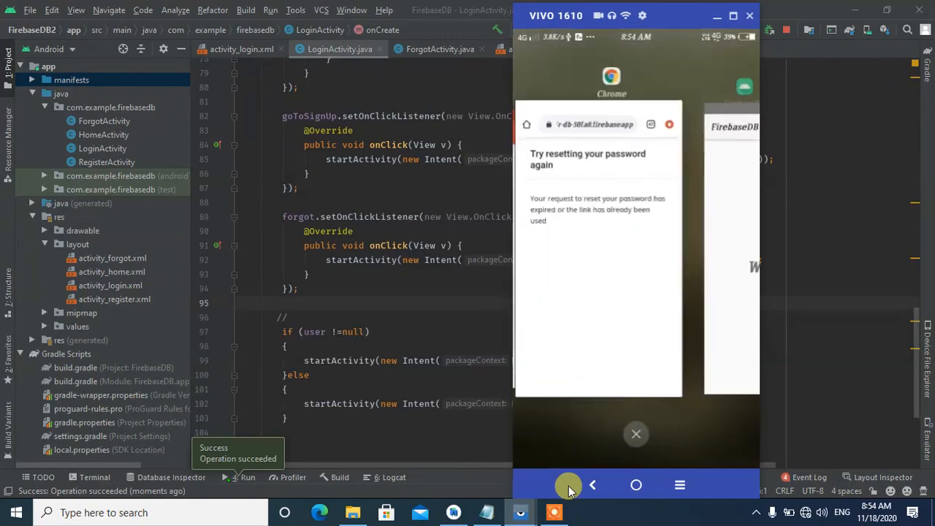
Step: Return the phone to its home screen and launch FirebaseDB, landing directly on the Welcome screen
click(634, 434)
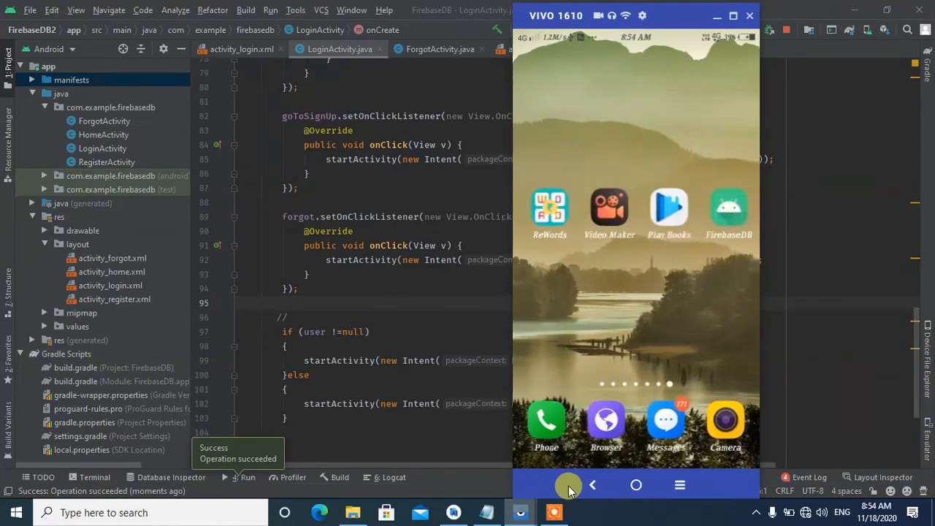
click(728, 208)
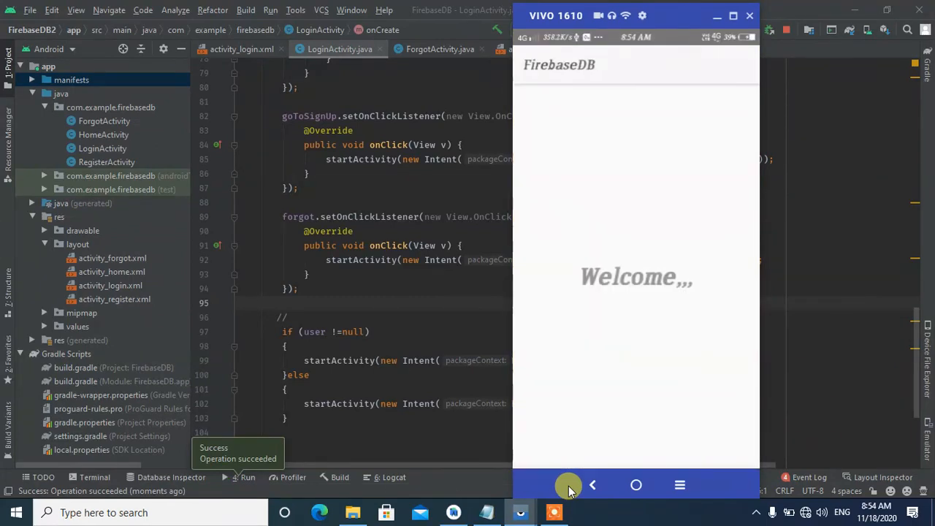